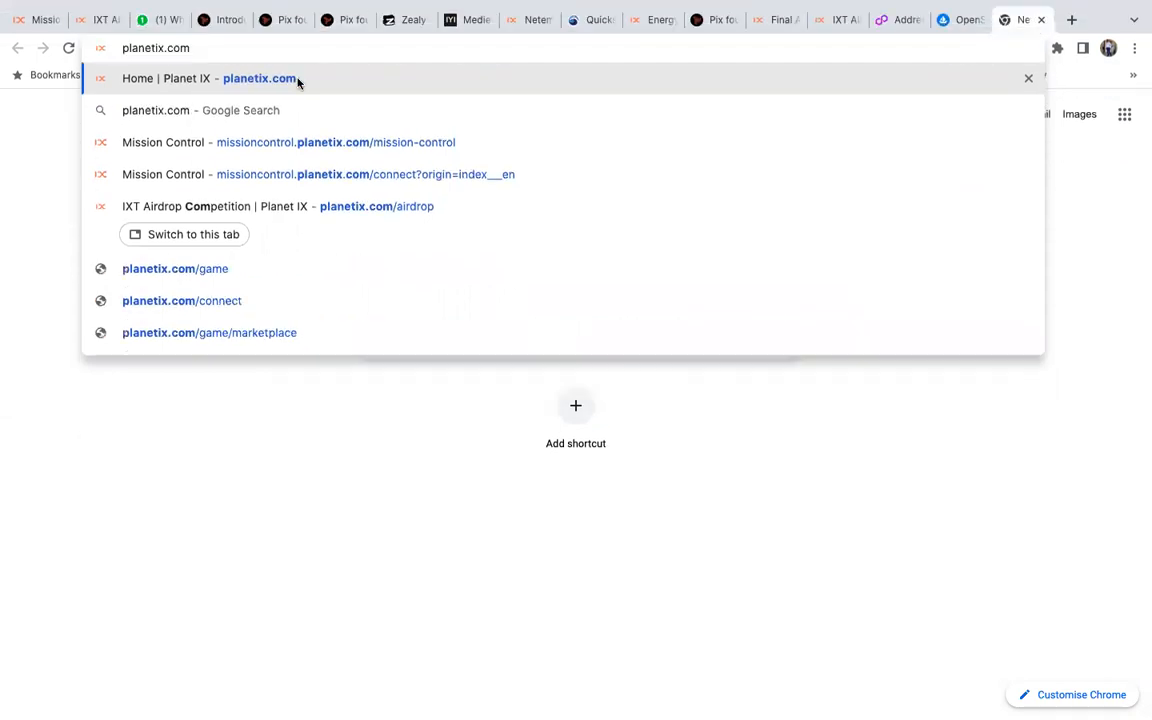
Go to planetix.com in the new Chrome tab.
key("Return")
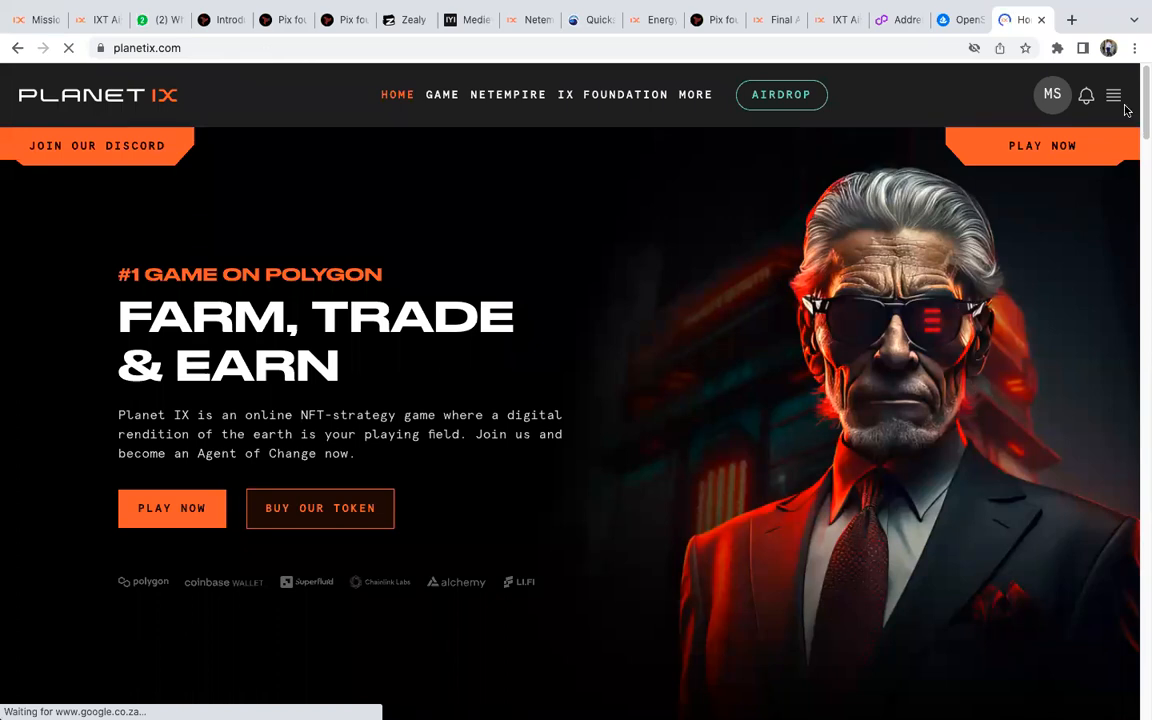
mouse_move(500, 100)
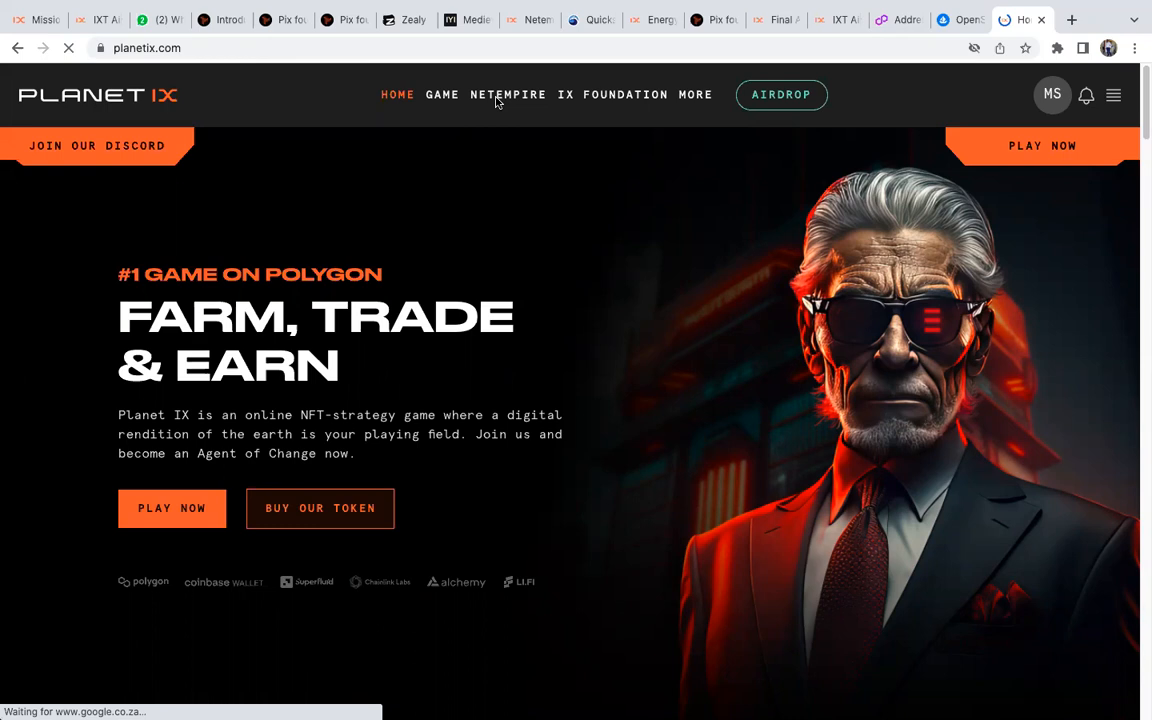
Go to NetEmpire and start loading the Trade Assets marketplace.
left_click(508, 94)
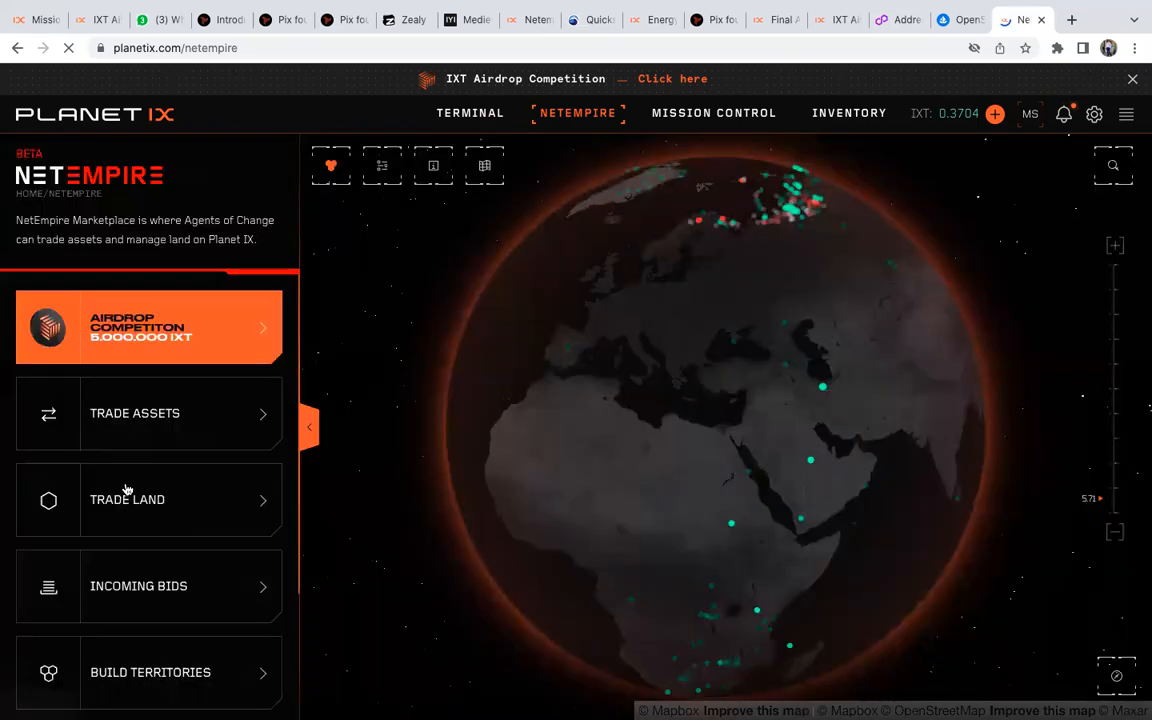
mouse_move(135, 413)
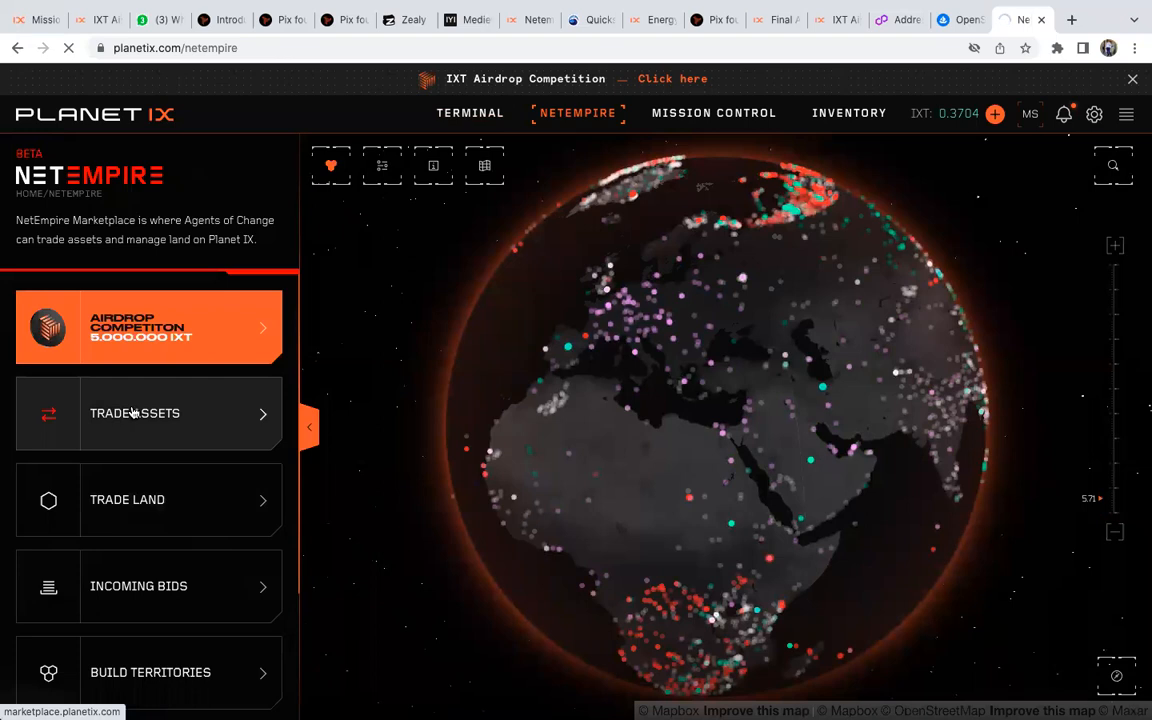
left_click(134, 413)
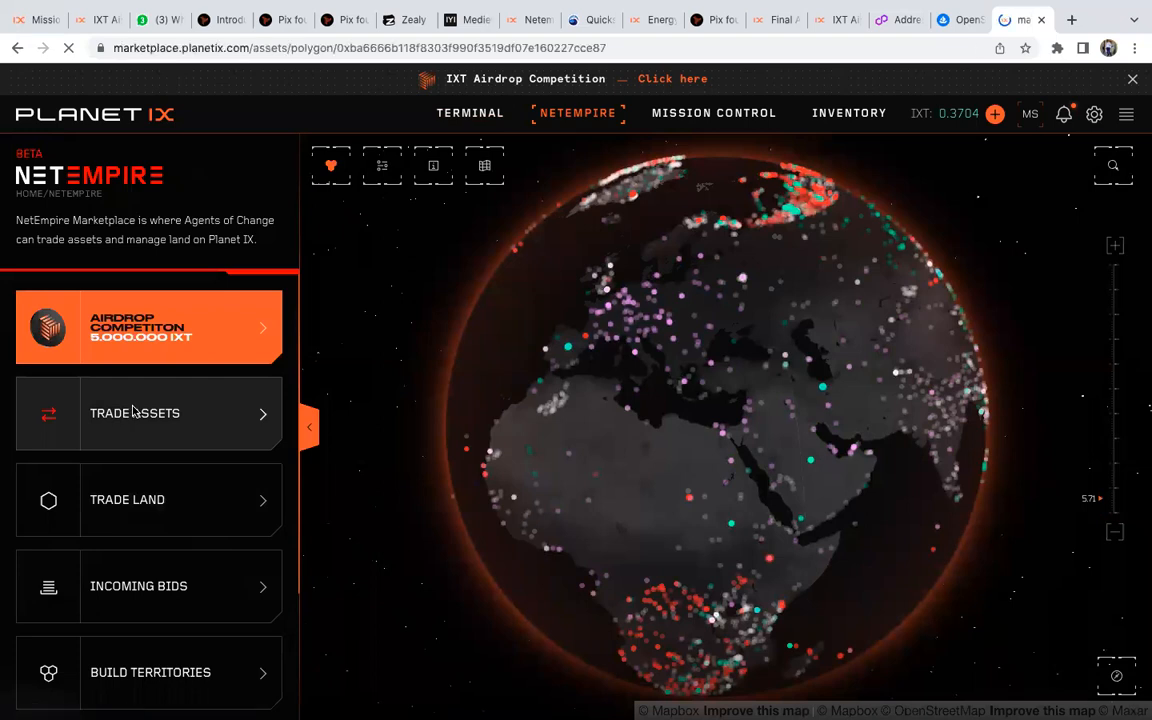
Open Trade Assets, browse the PlanetIX assets grid, and open Outlier Bio-MOD.
left_click(148, 413)
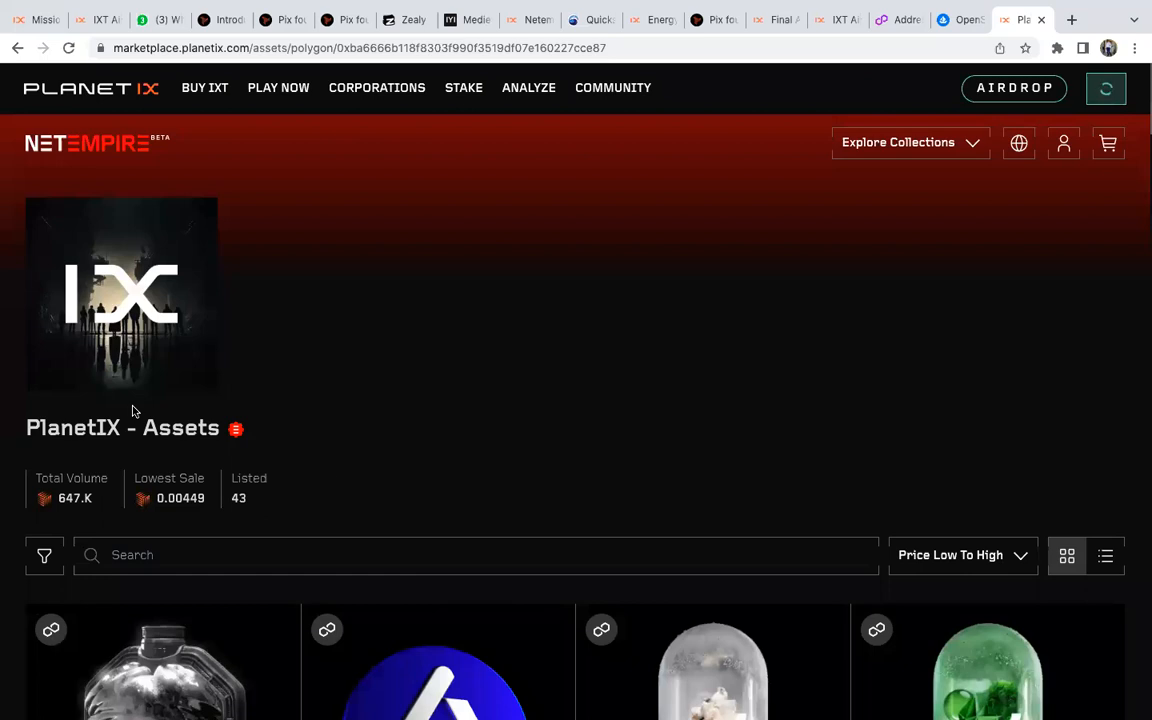
scroll("down", 3)
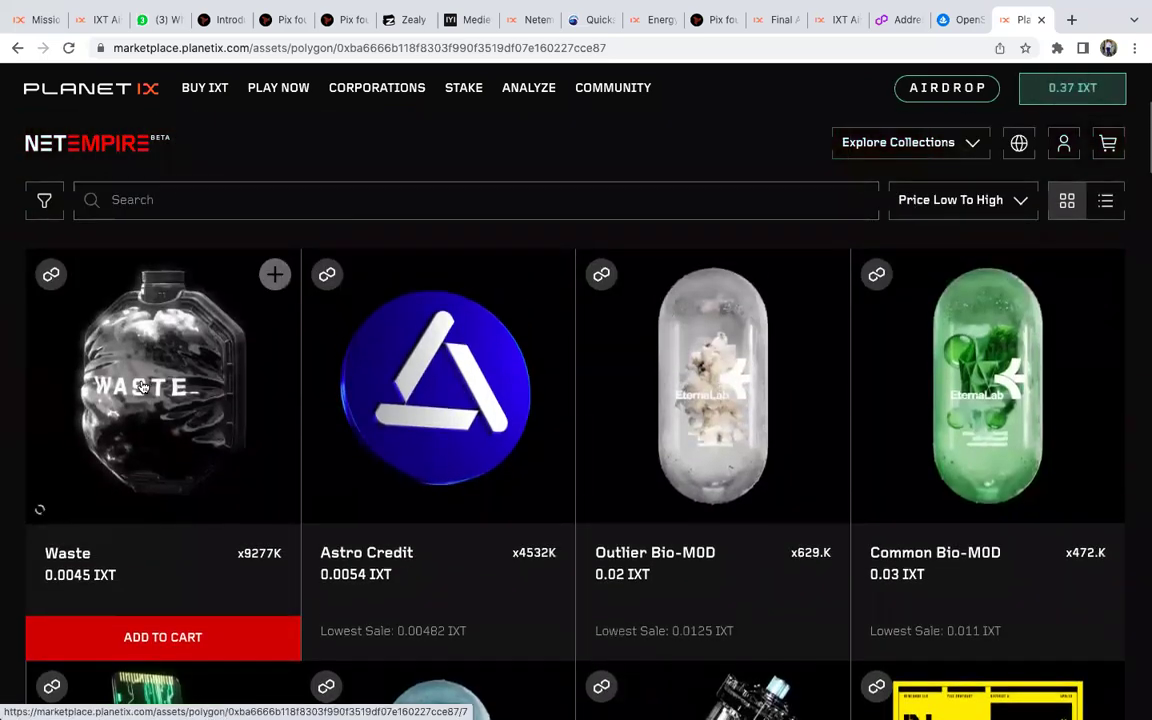
mouse_move(629, 419)
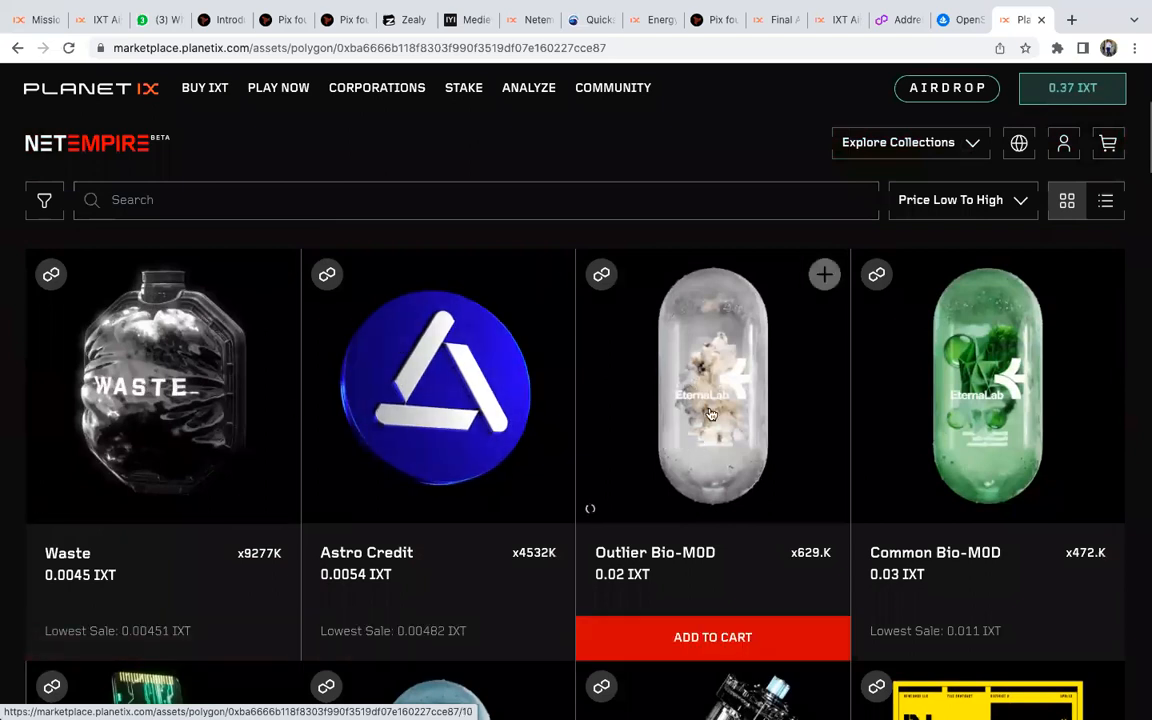
mouse_move(694, 362)
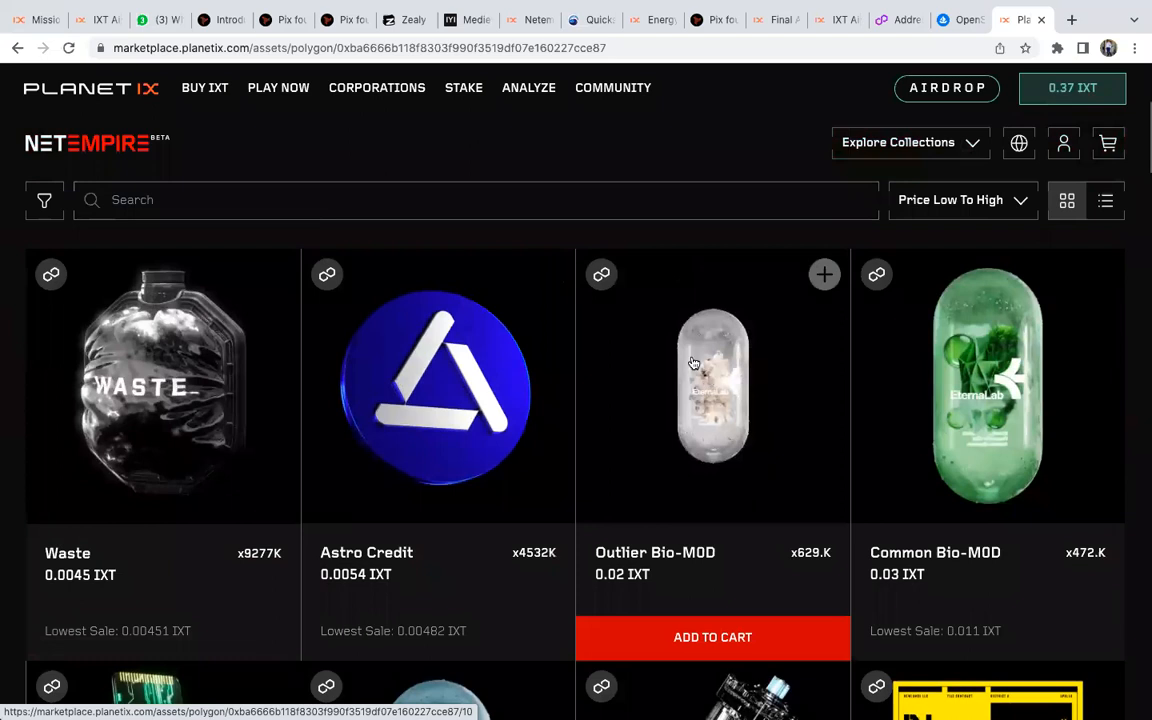
mouse_move(700, 389)
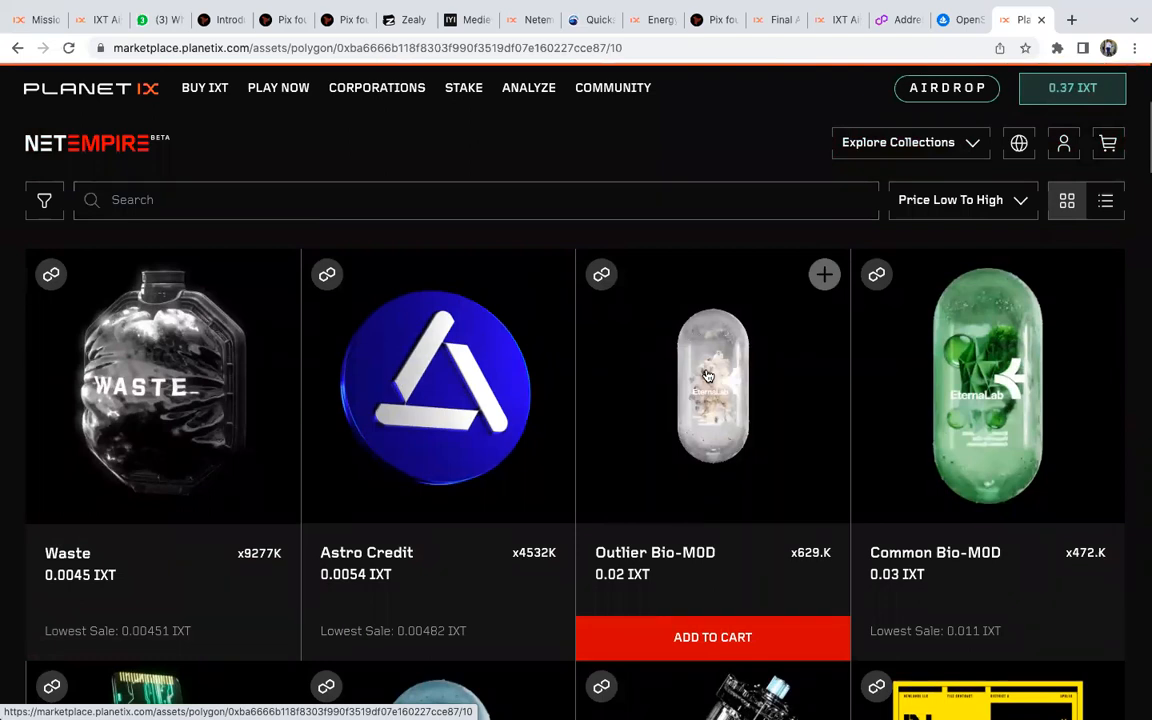
left_click(712, 387)
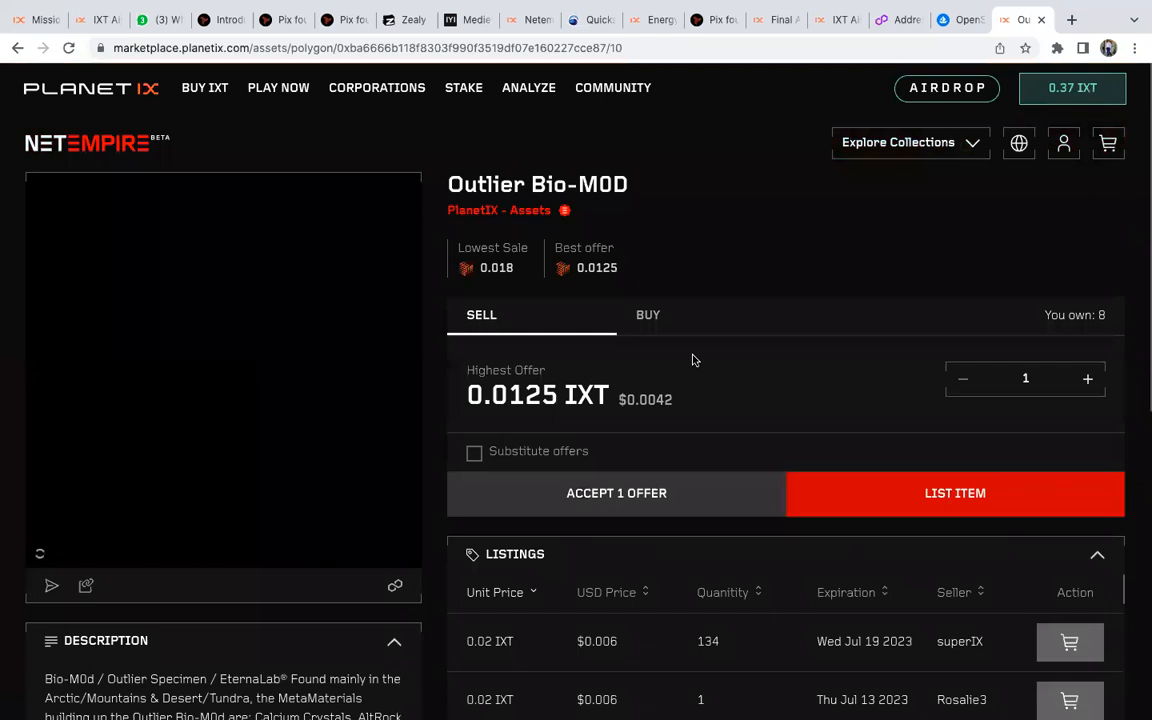
Add one Outlier Bio-MOD from the first 0.02 IXT listing to the cart.
scroll("down", 3)
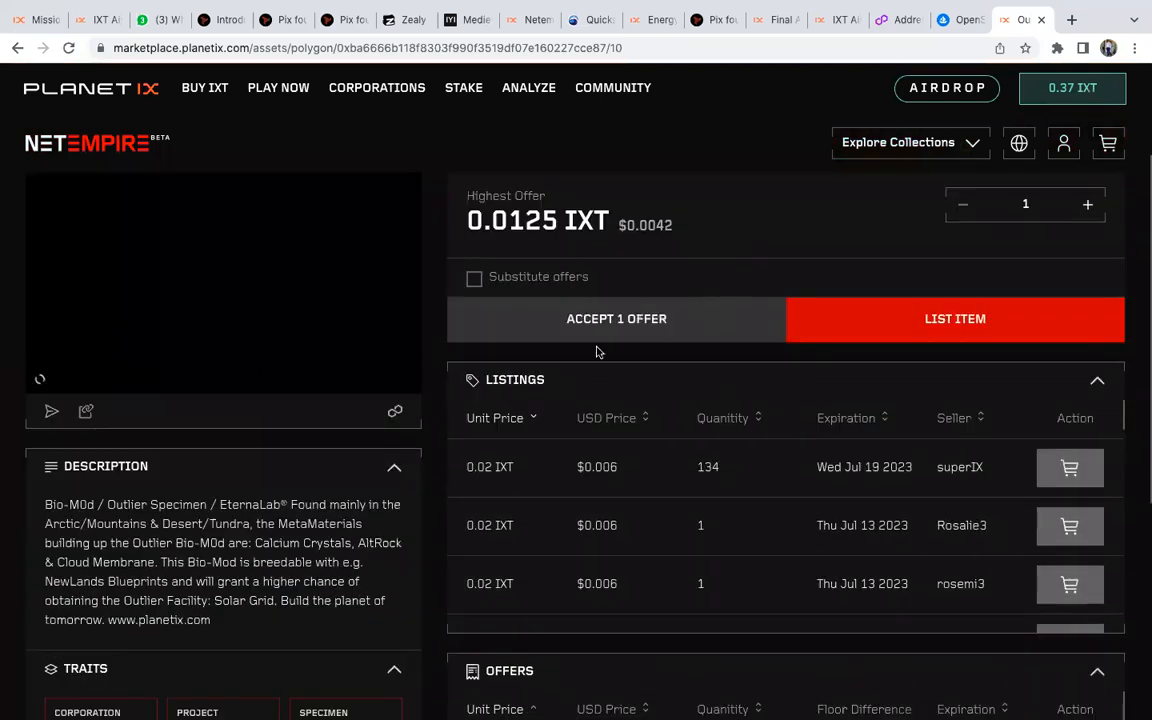
mouse_move(492, 433)
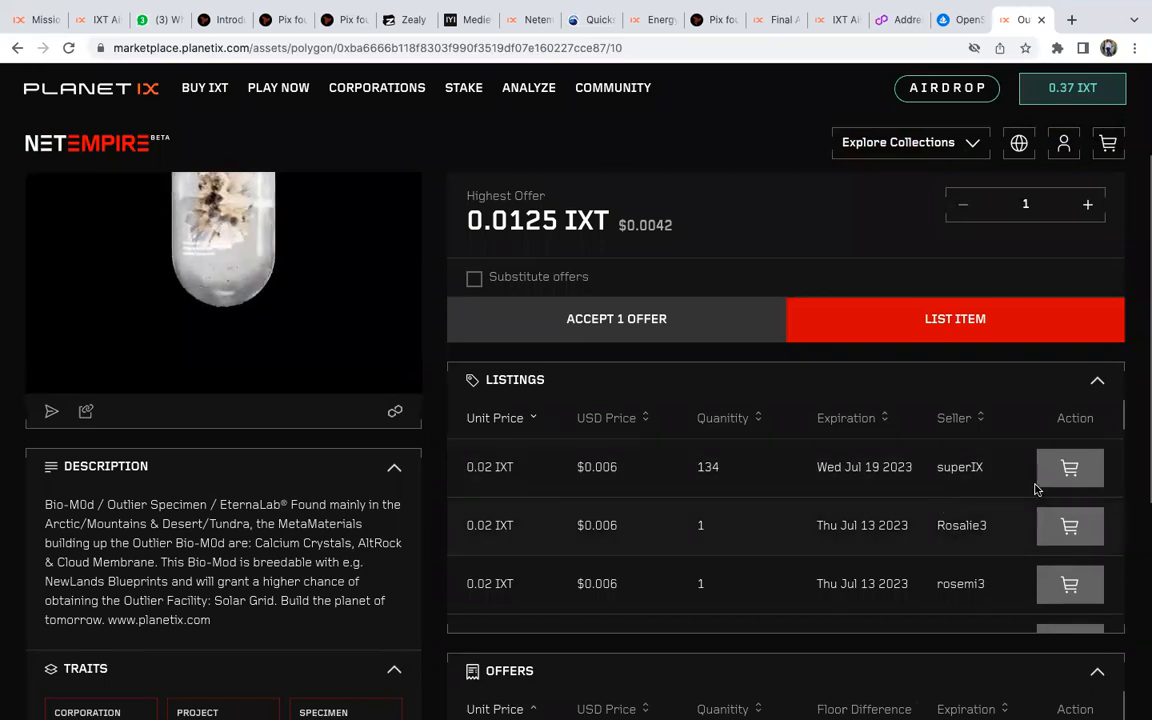
left_click(1069, 467)
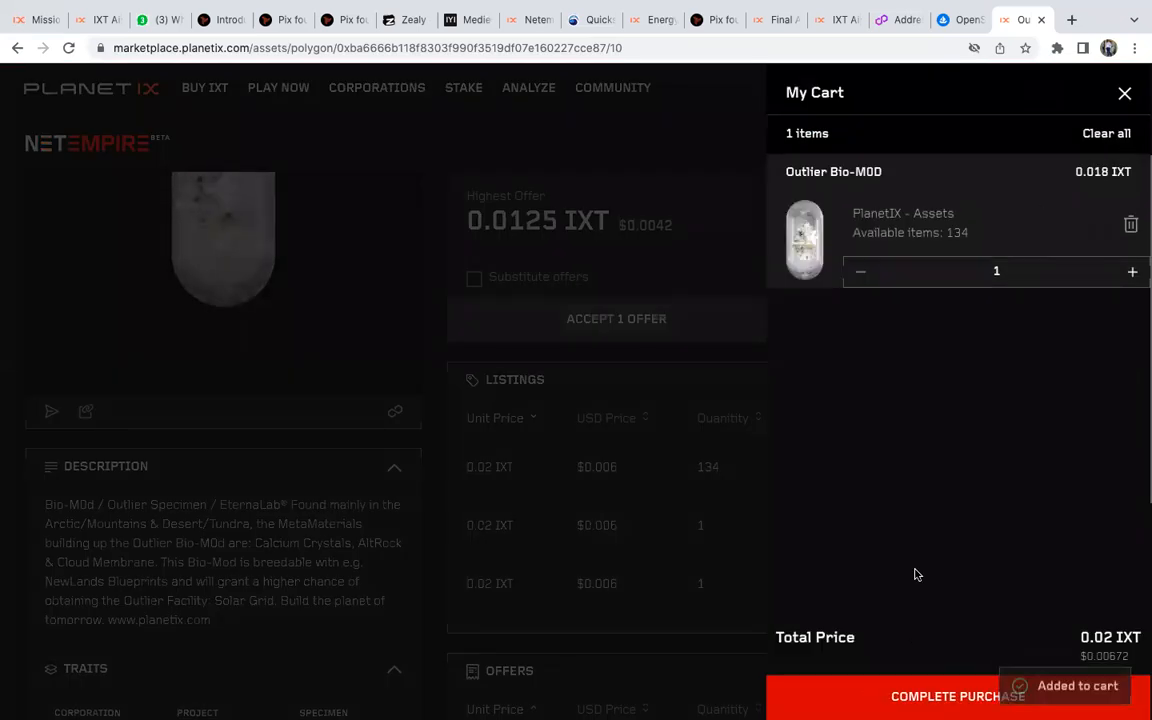
mouse_move(1024, 641)
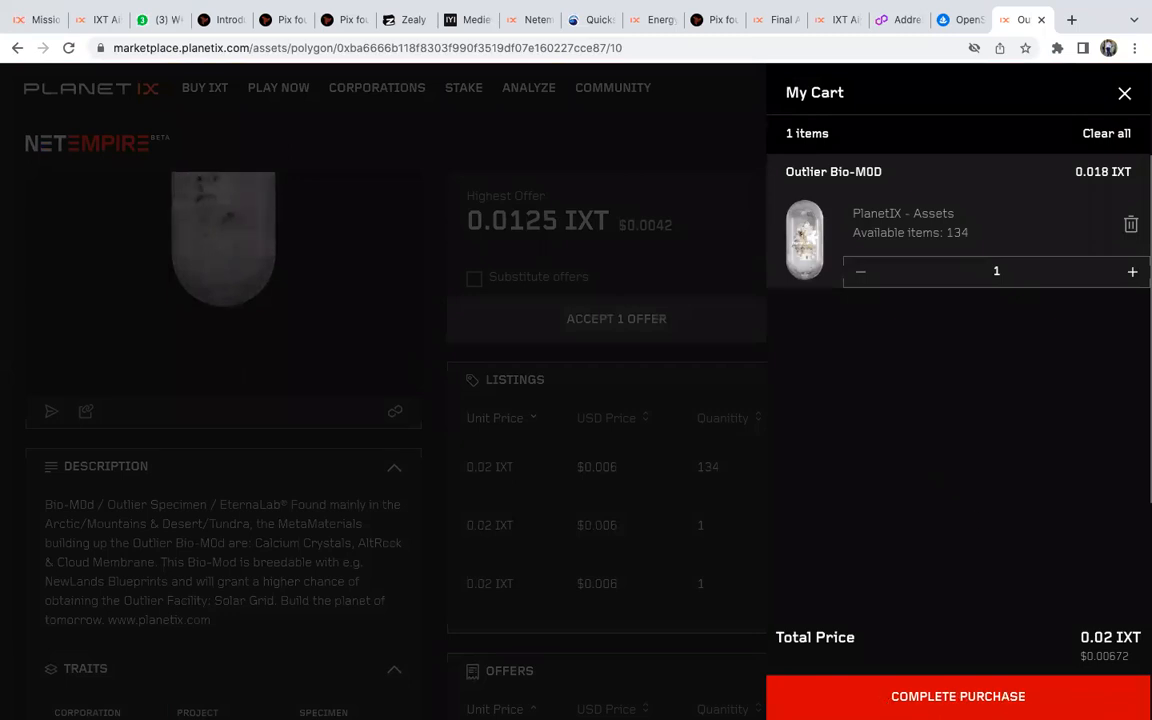
Remove the Outlier Bio-MOD from My Cart, leaving 0 items, and close it.
left_click(957, 696)
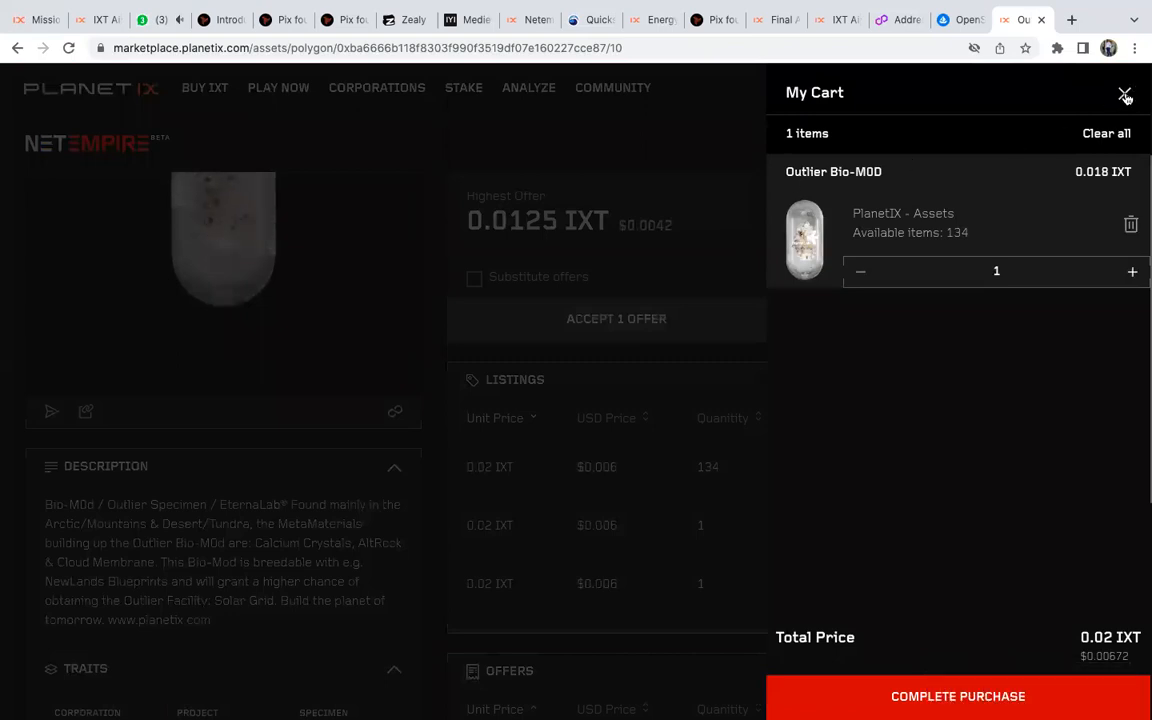
left_click(1124, 94)
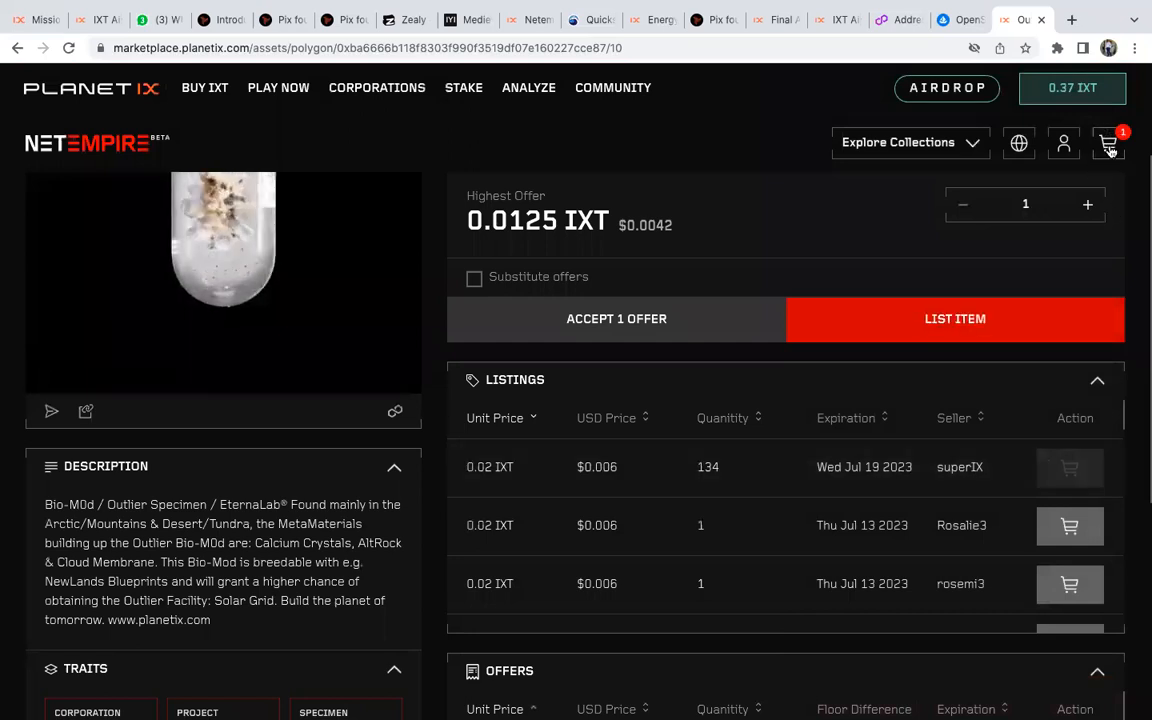
left_click(1108, 143)
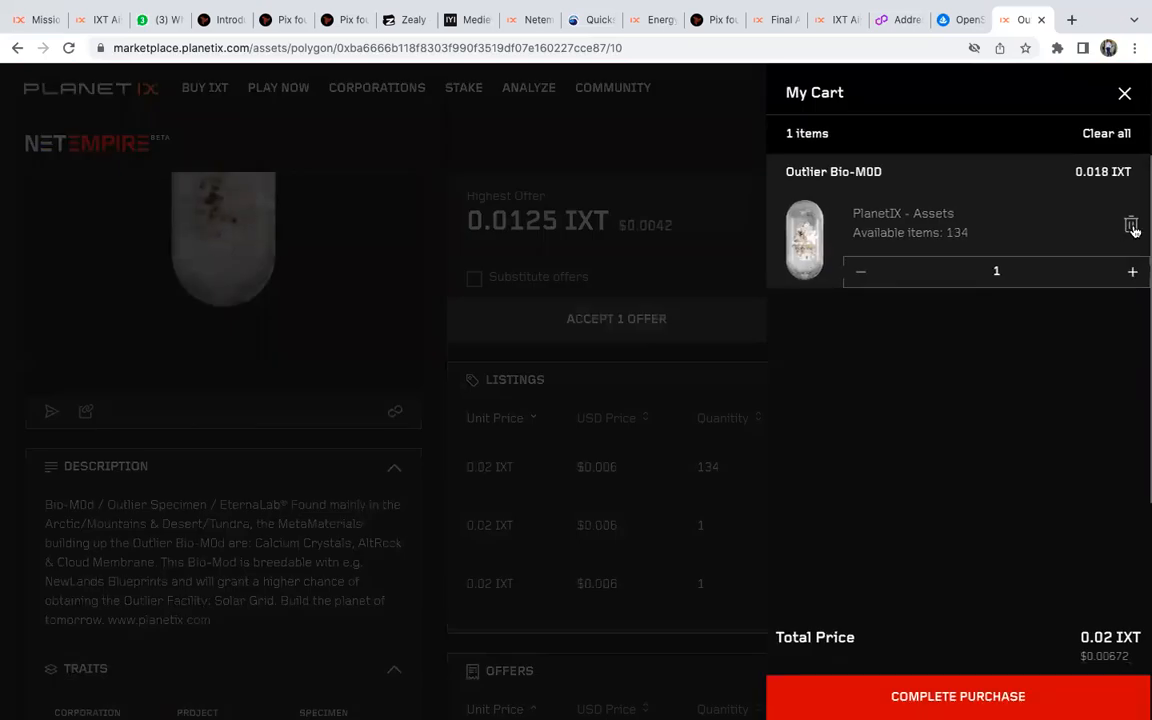
left_click(1131, 225)
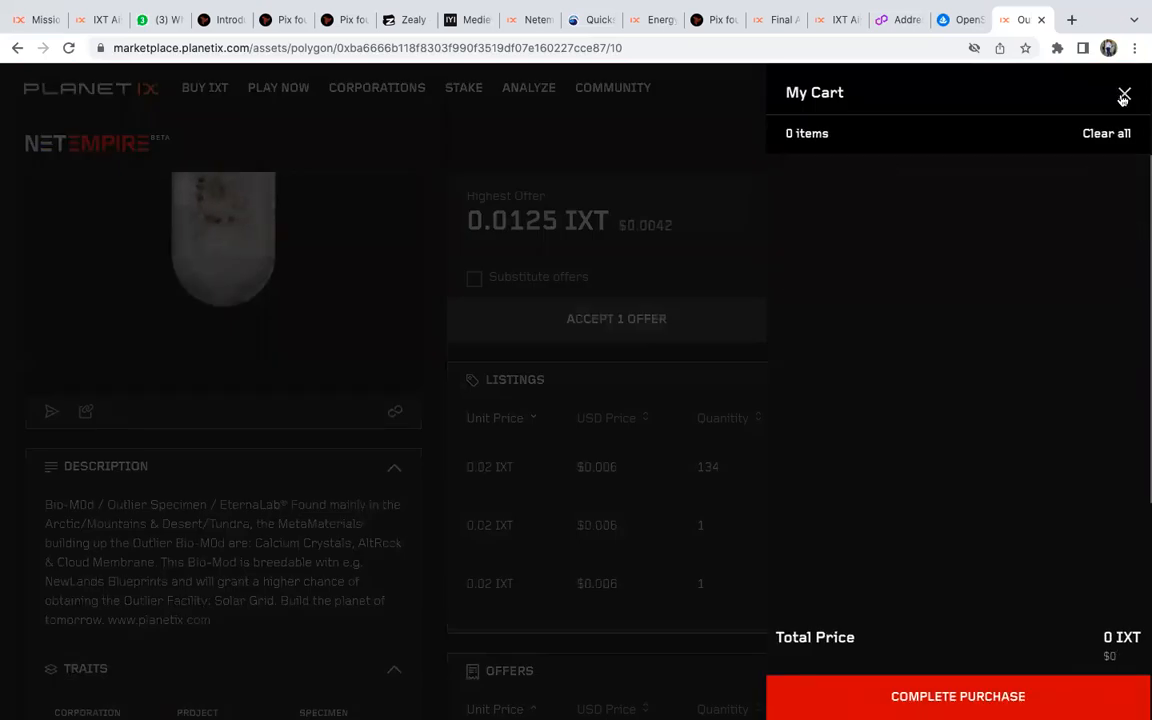
left_click(1123, 95)
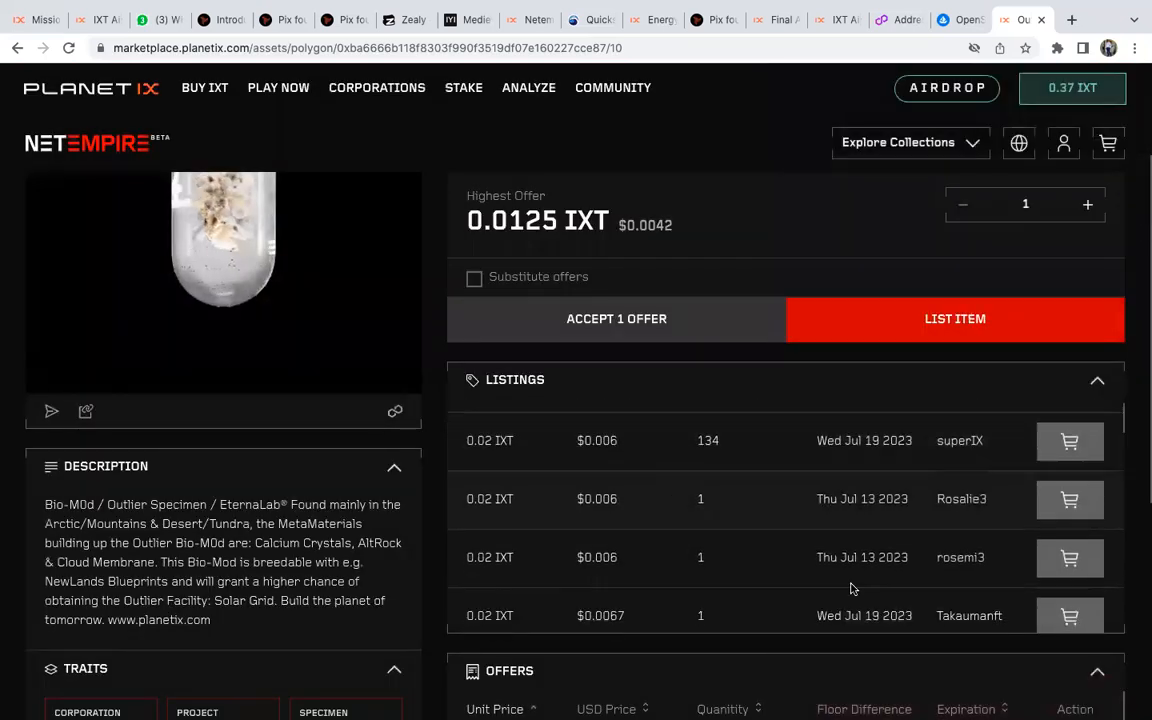
View the offers table (0.01 to 0.0026 IXT), then open the List Item form.
scroll("down", 3)
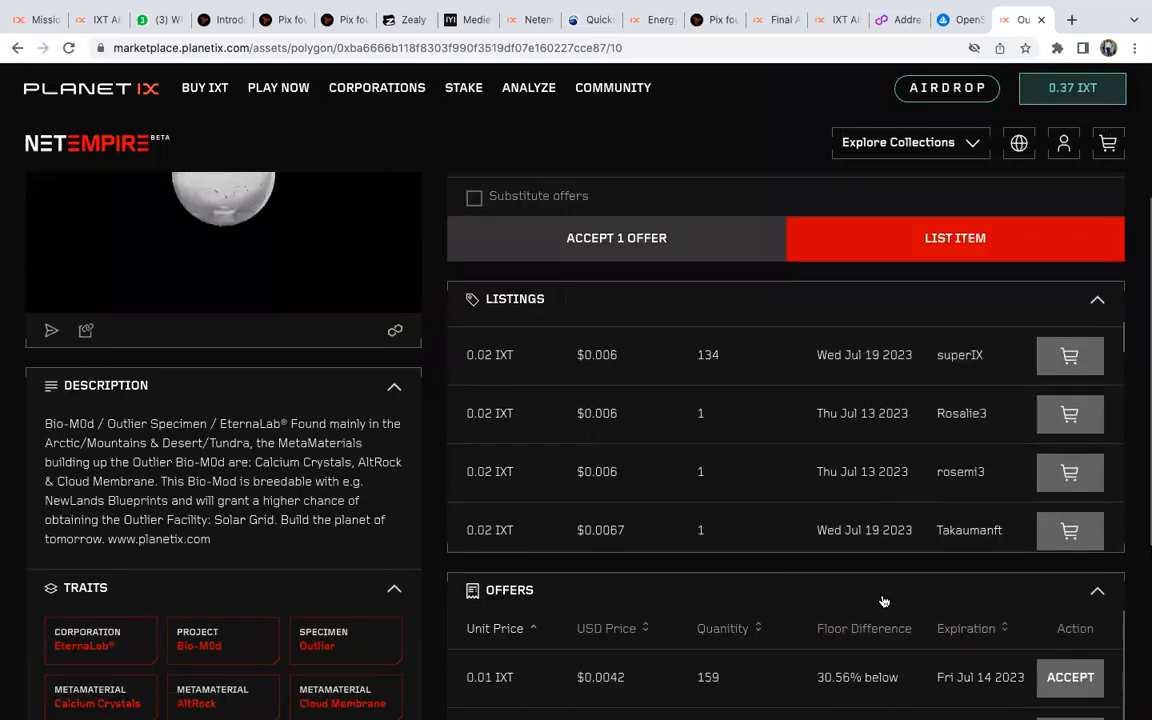
scroll("down", 3)
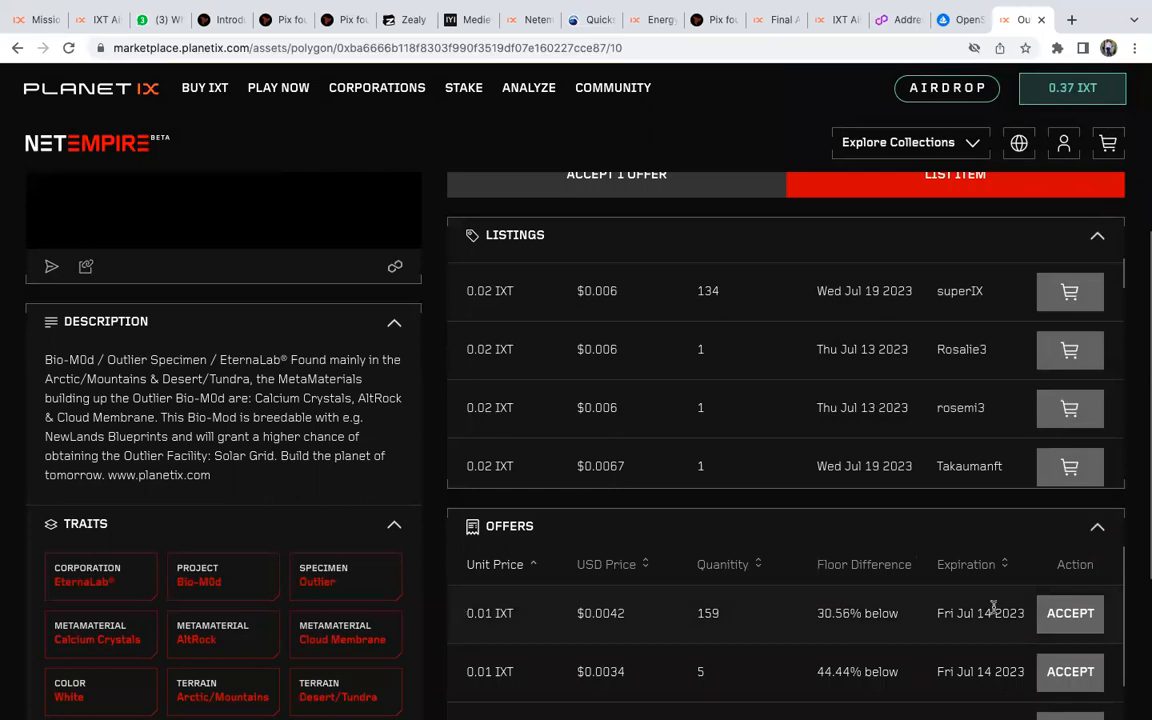
scroll("down", 3)
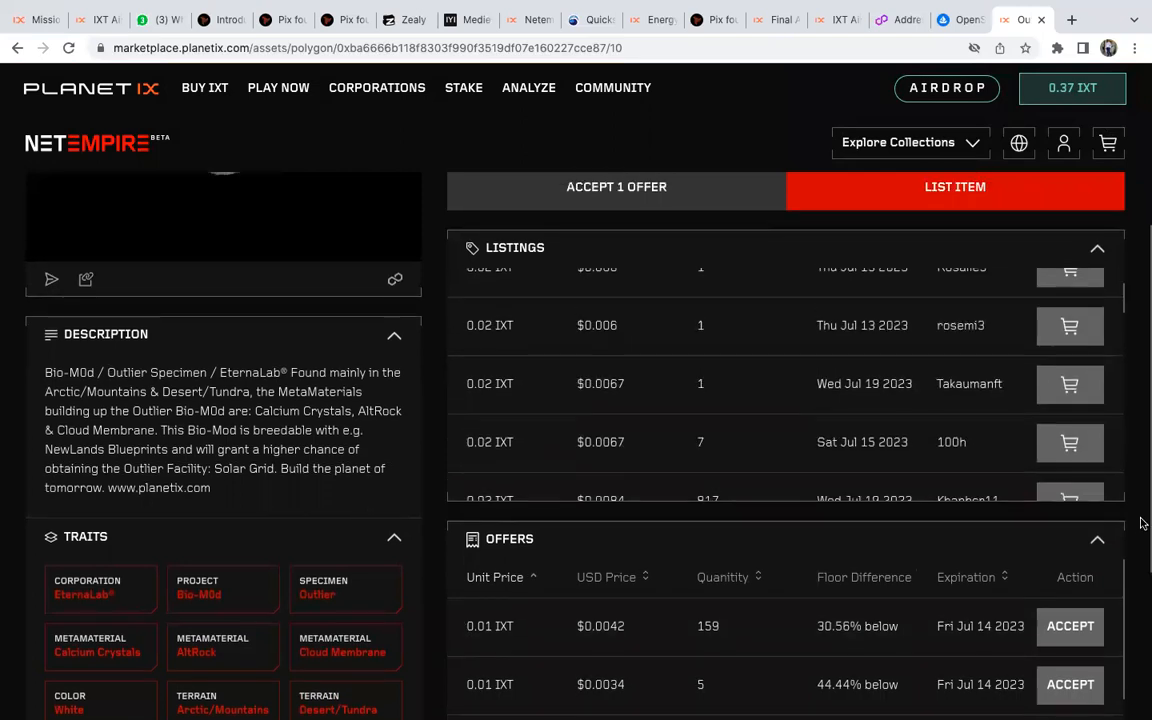
scroll("down", 3)
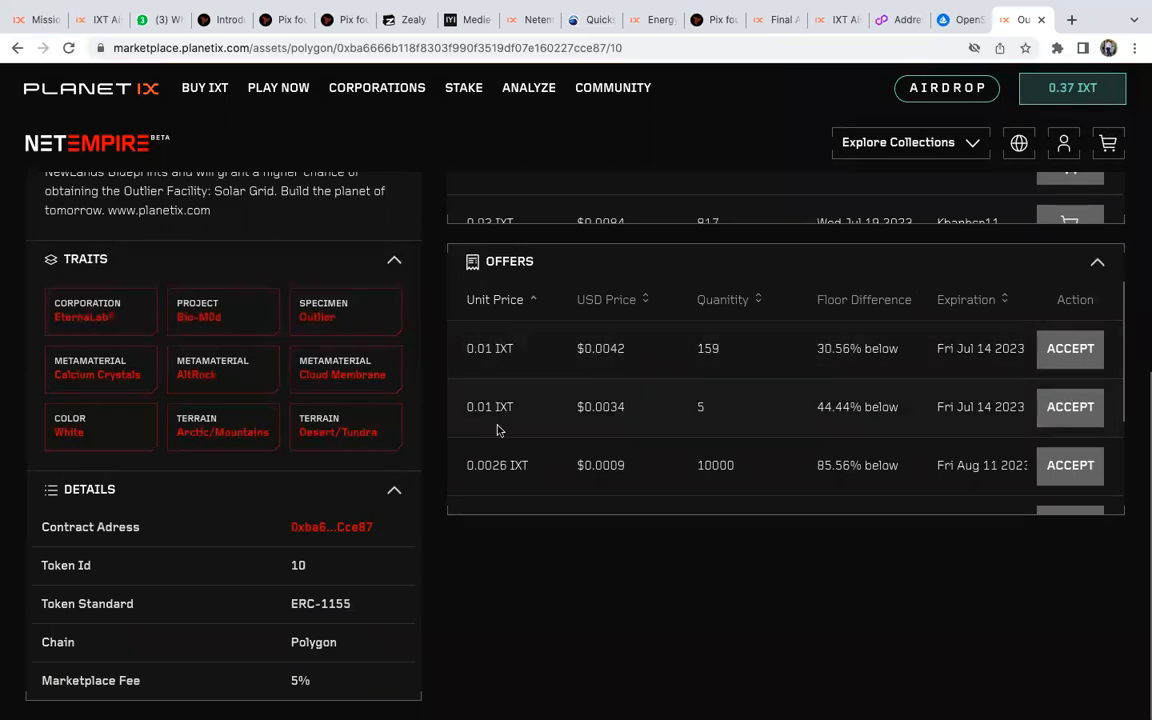
mouse_move(512, 390)
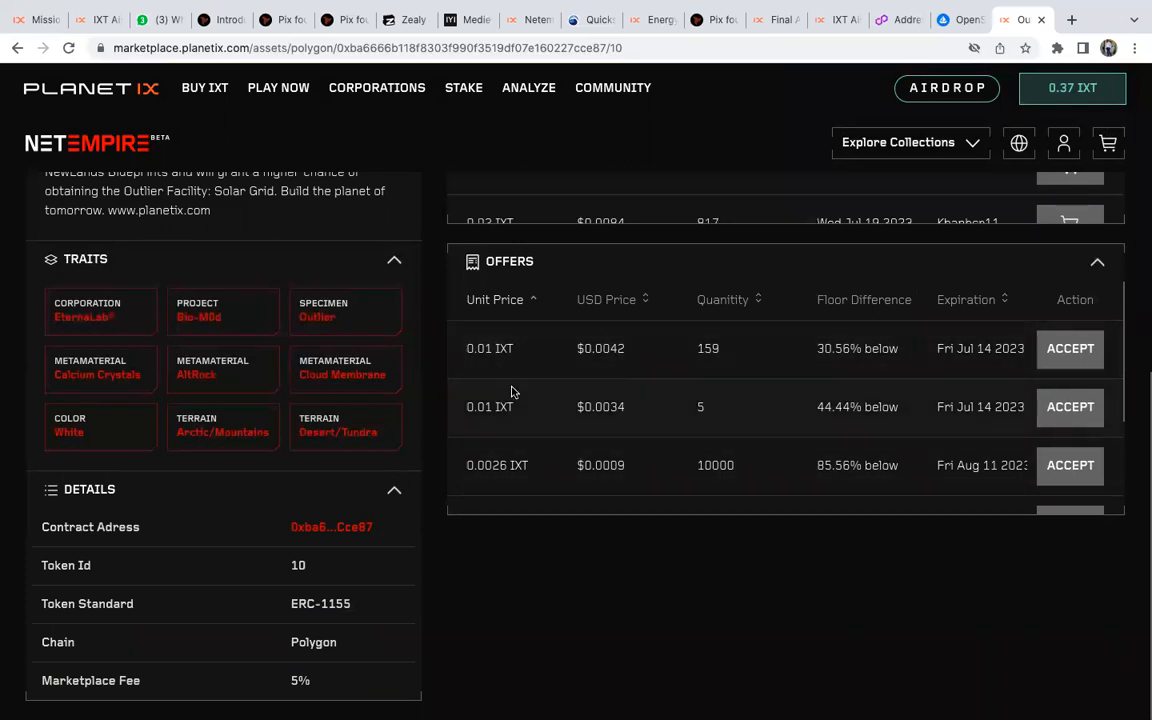
mouse_move(888, 368)
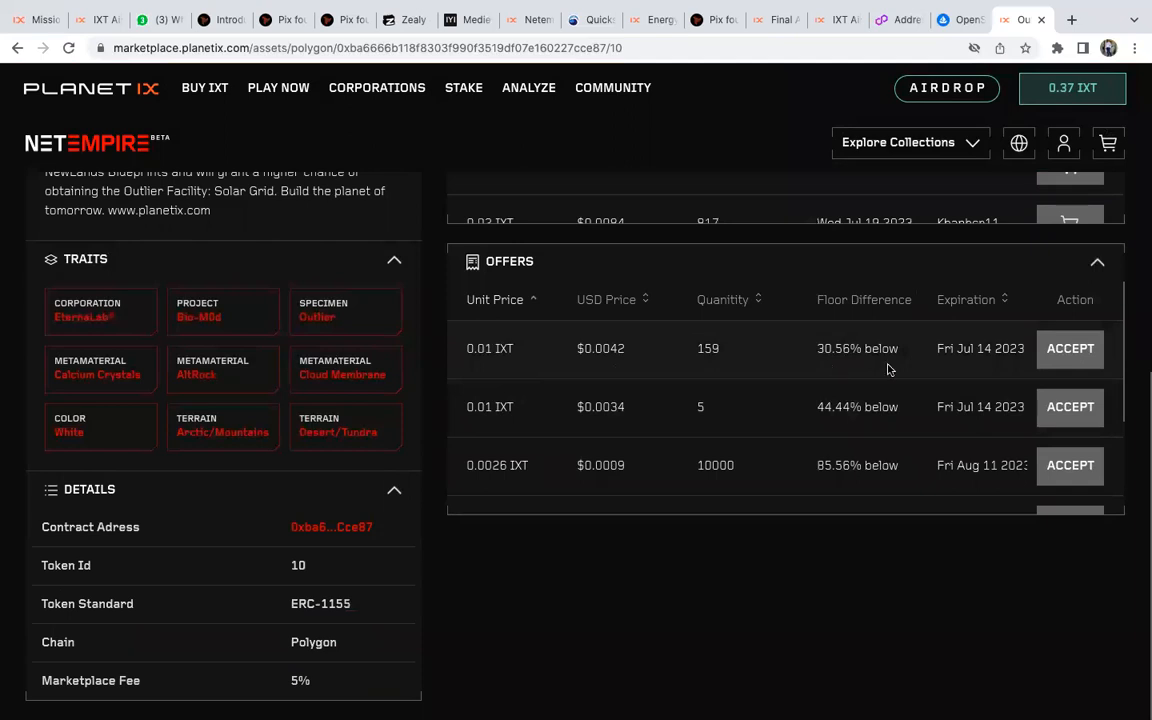
mouse_move(472, 348)
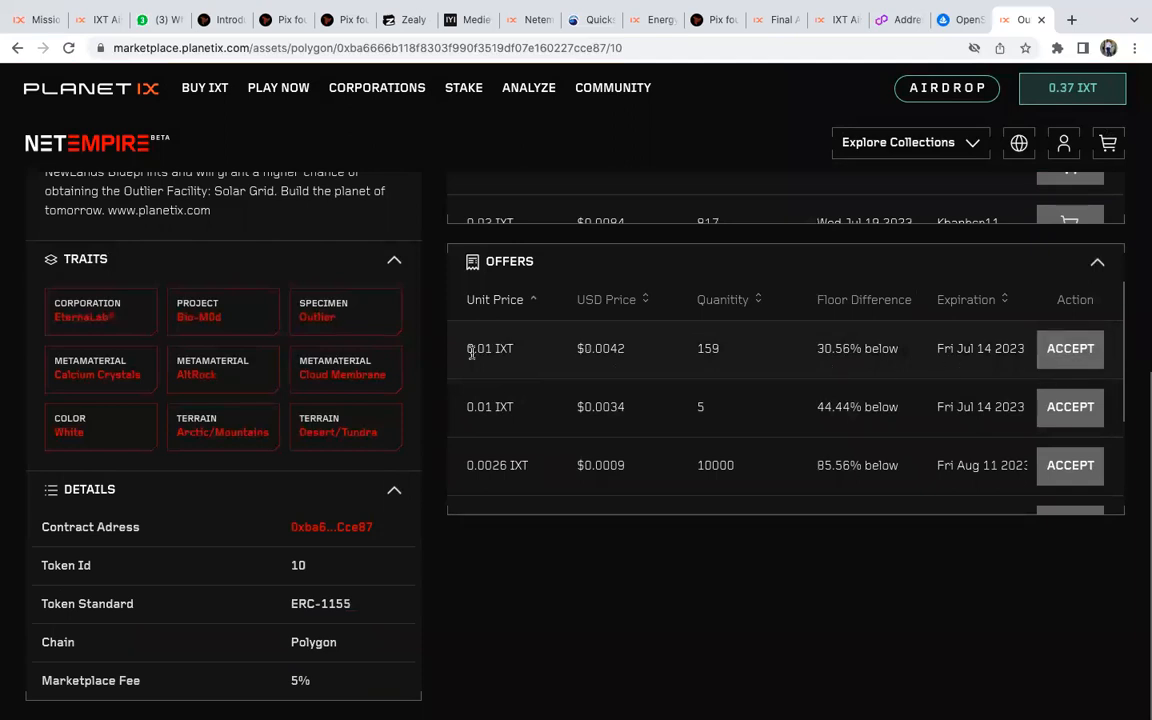
mouse_move(523, 374)
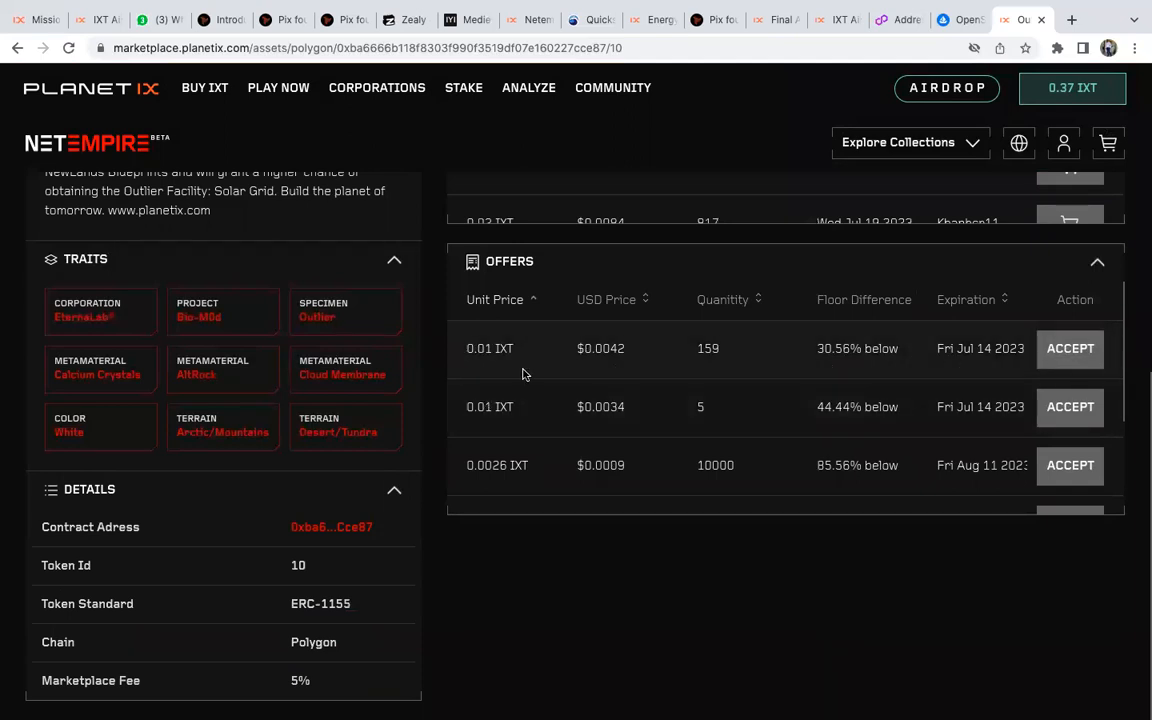
scroll("up", 3)
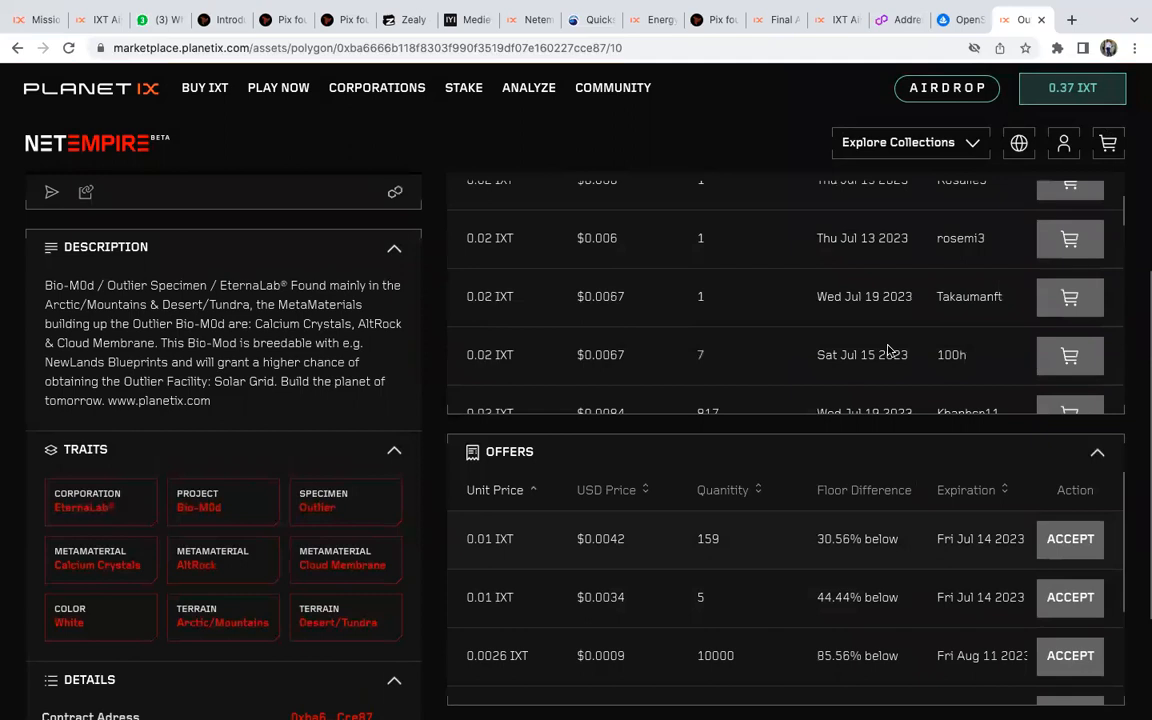
left_click(955, 492)
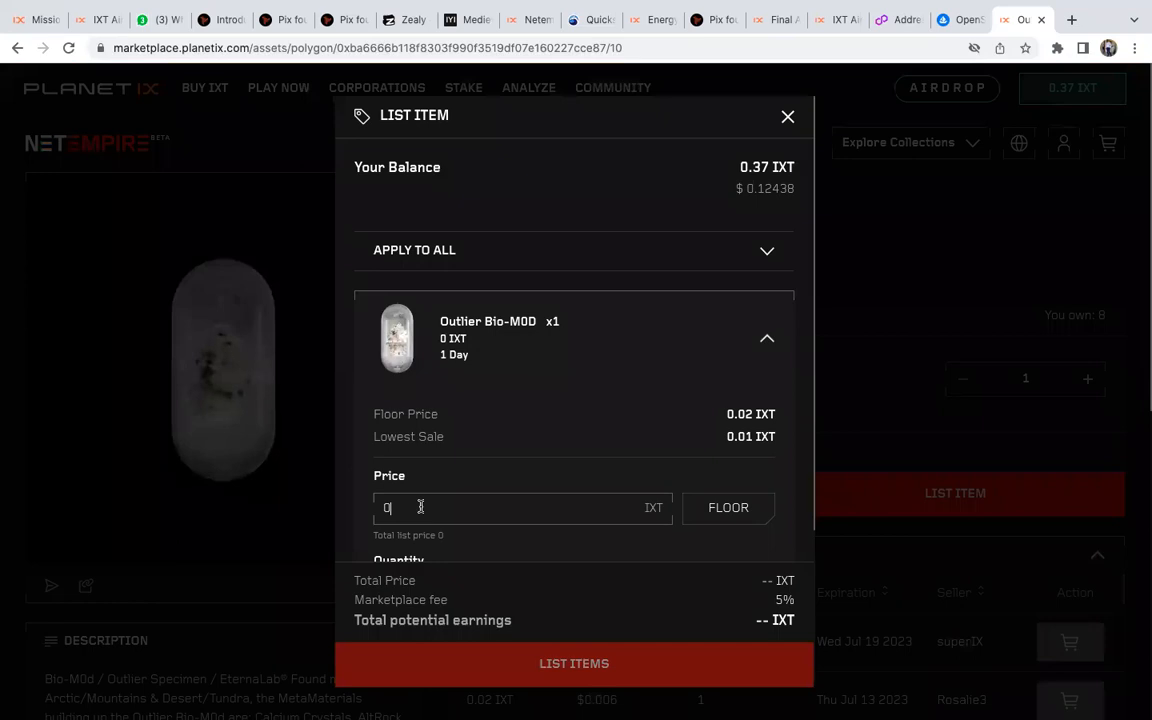
Set the listing price to 0.02 IXT for quantity 1 over 1 Day.
type(".0")
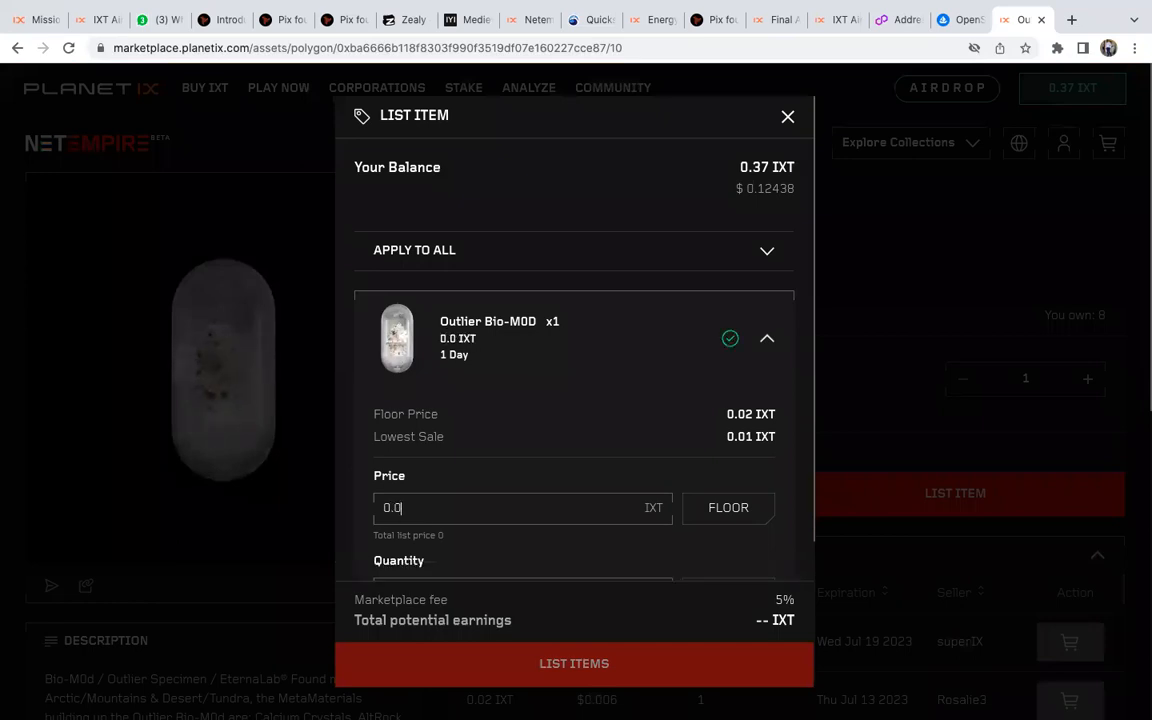
left_click(728, 507)
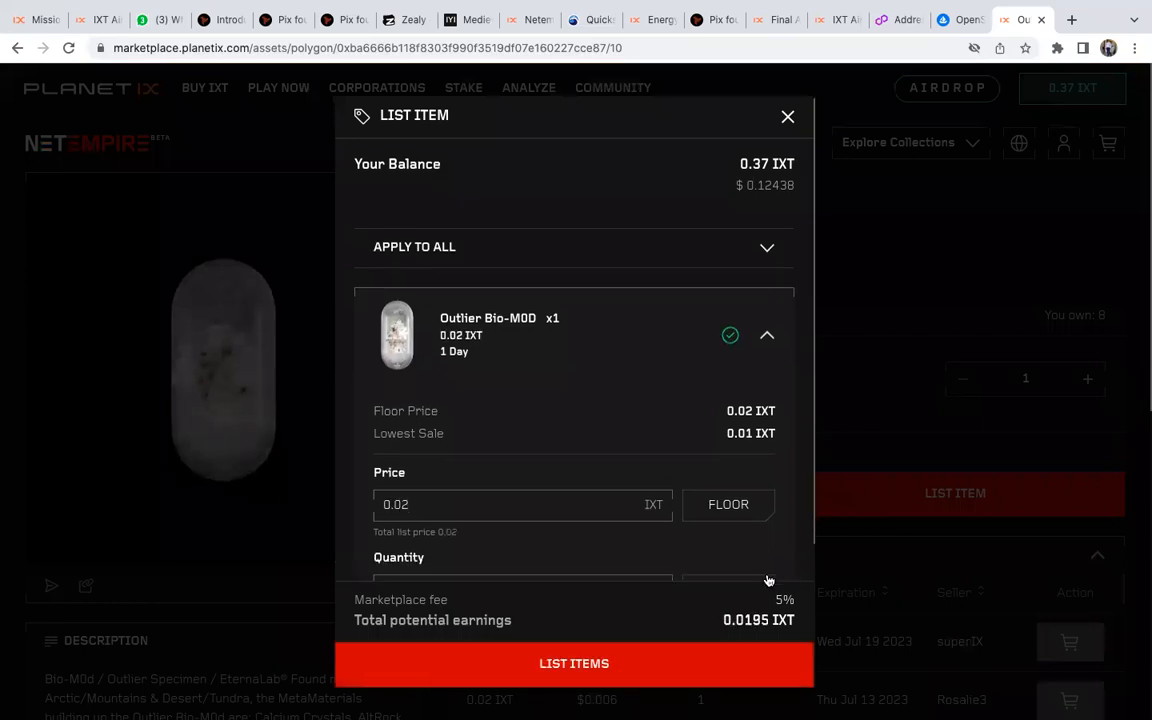
scroll("down", 3)
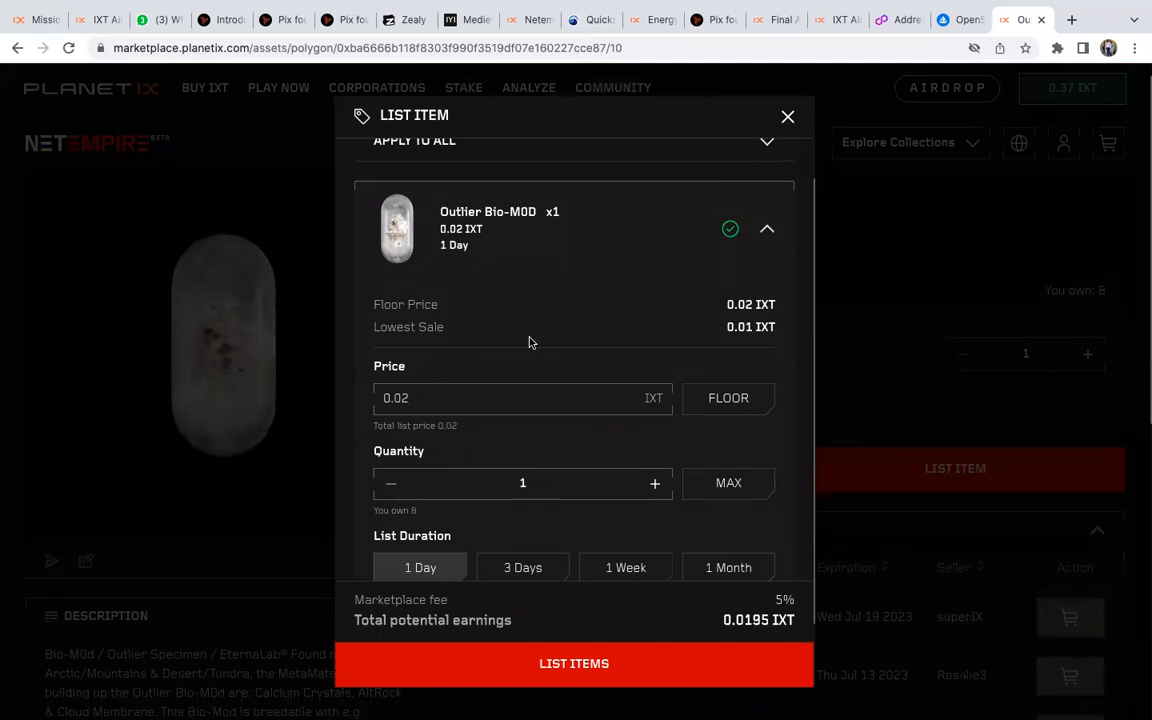
mouse_move(445, 248)
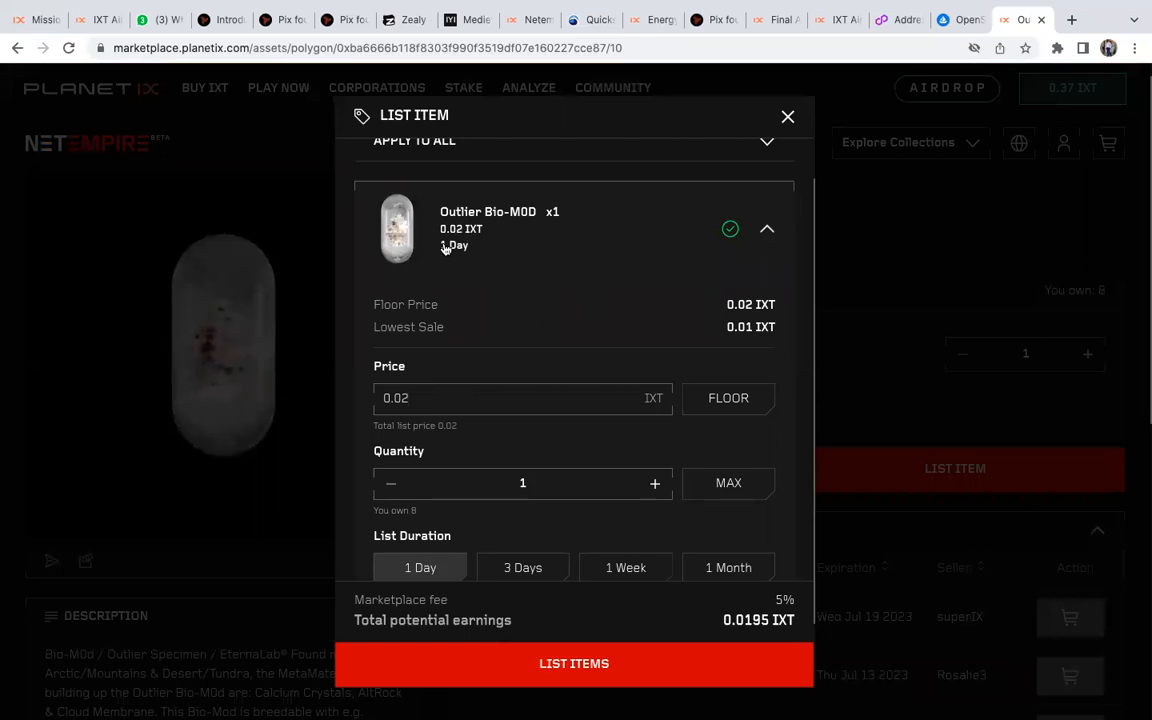
mouse_move(513, 270)
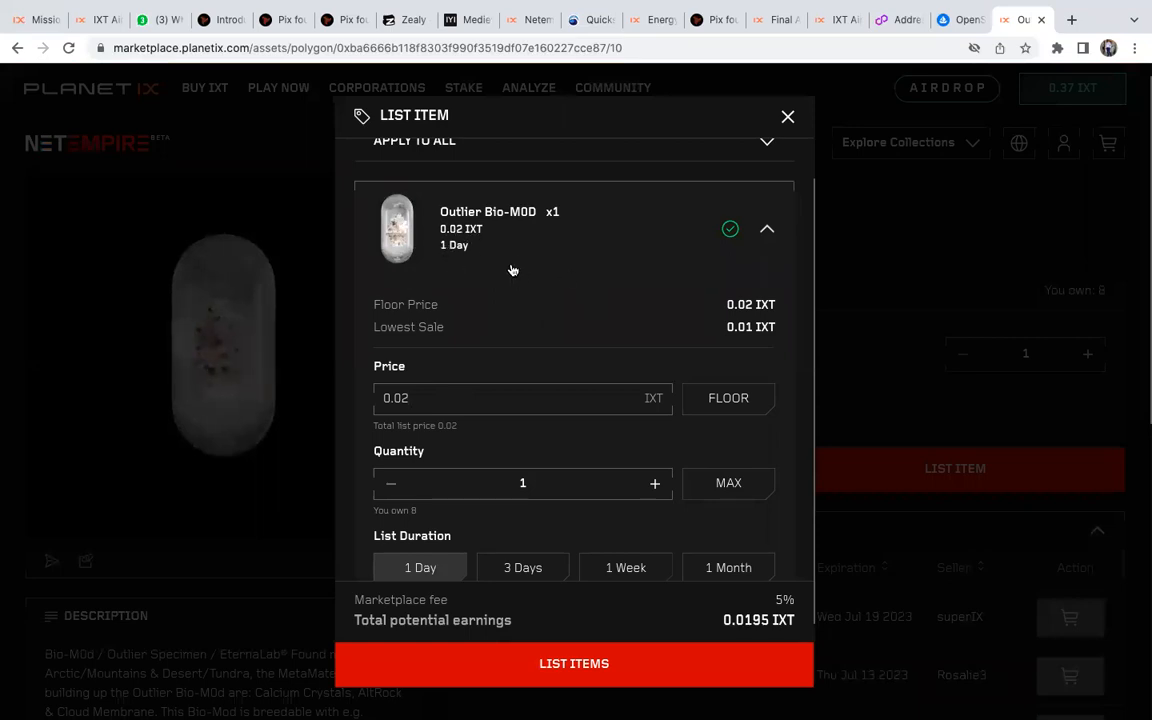
scroll("up", 3)
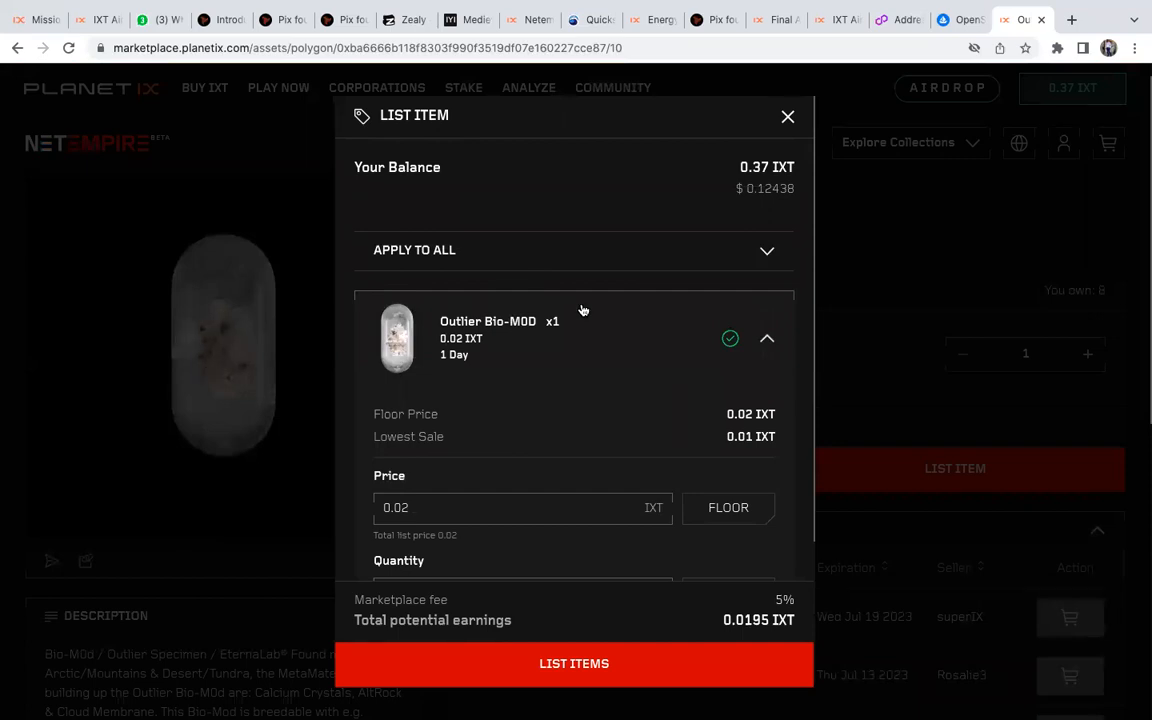
scroll("down", 3)
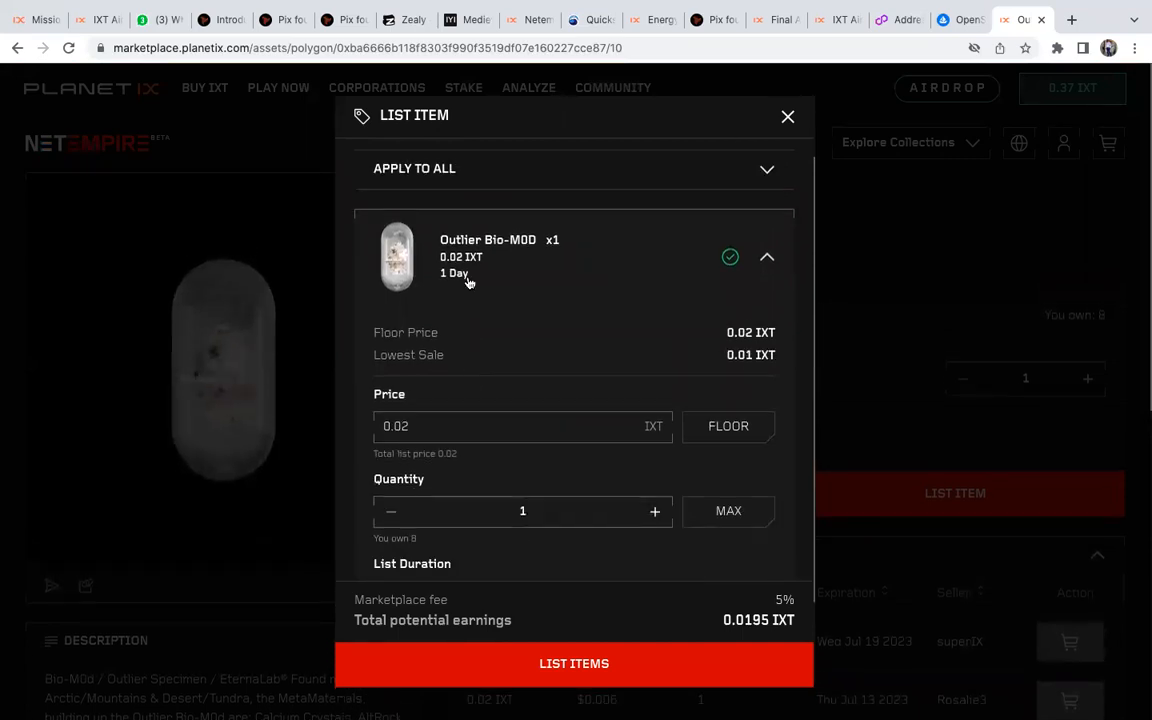
Review the List Item settings, then close the form without listing.
scroll("down", 3)
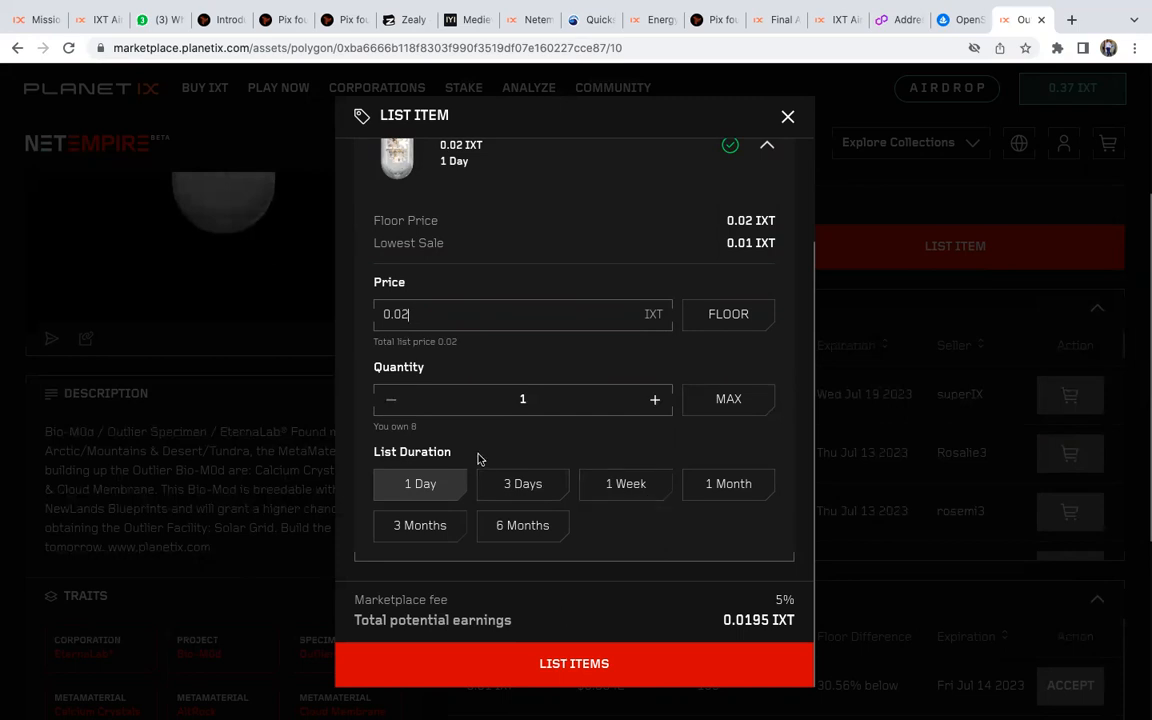
mouse_move(509, 631)
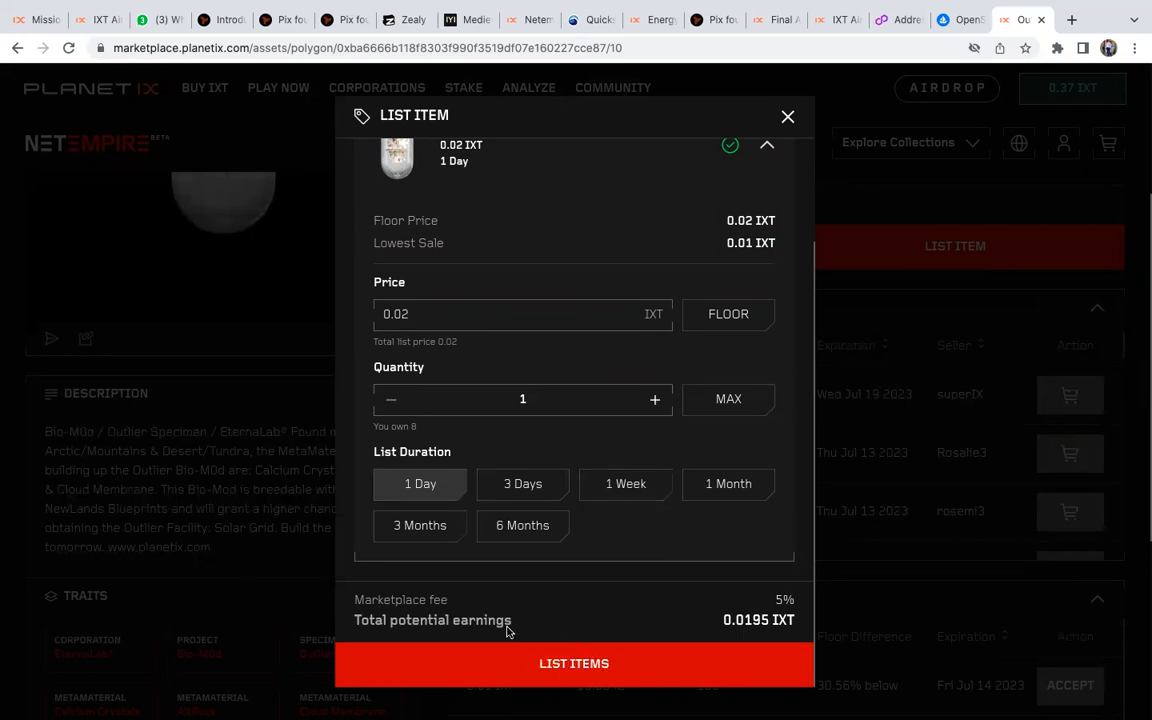
mouse_move(508, 478)
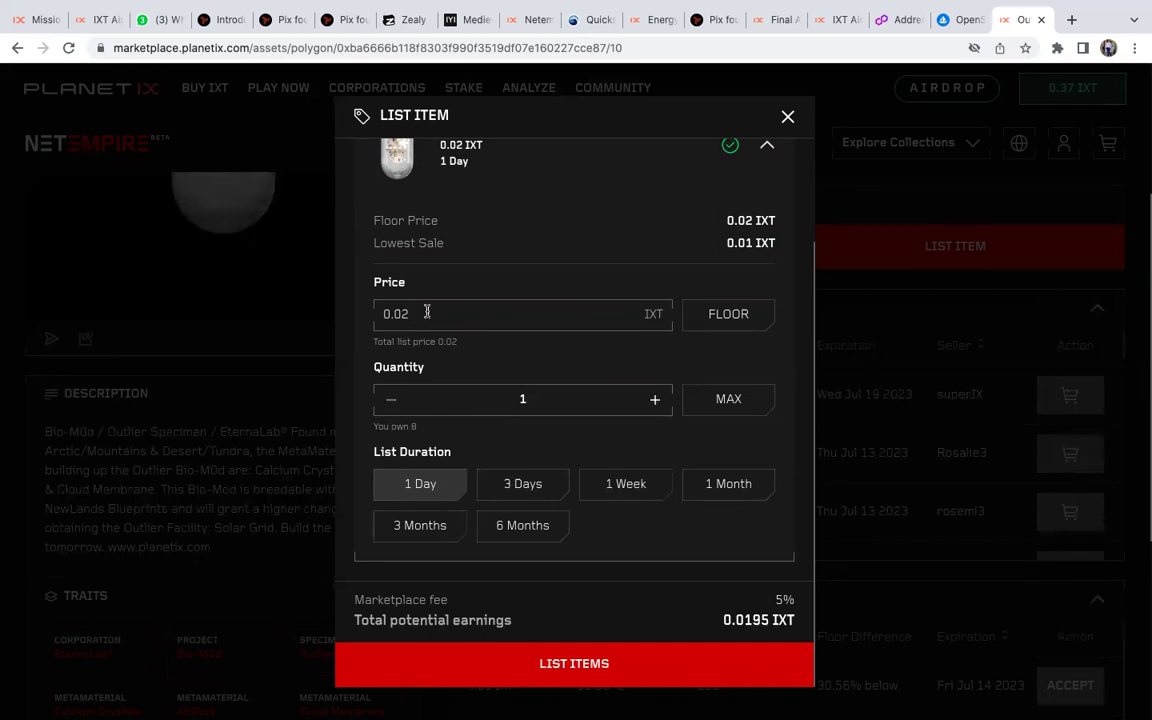
left_click(574, 663)
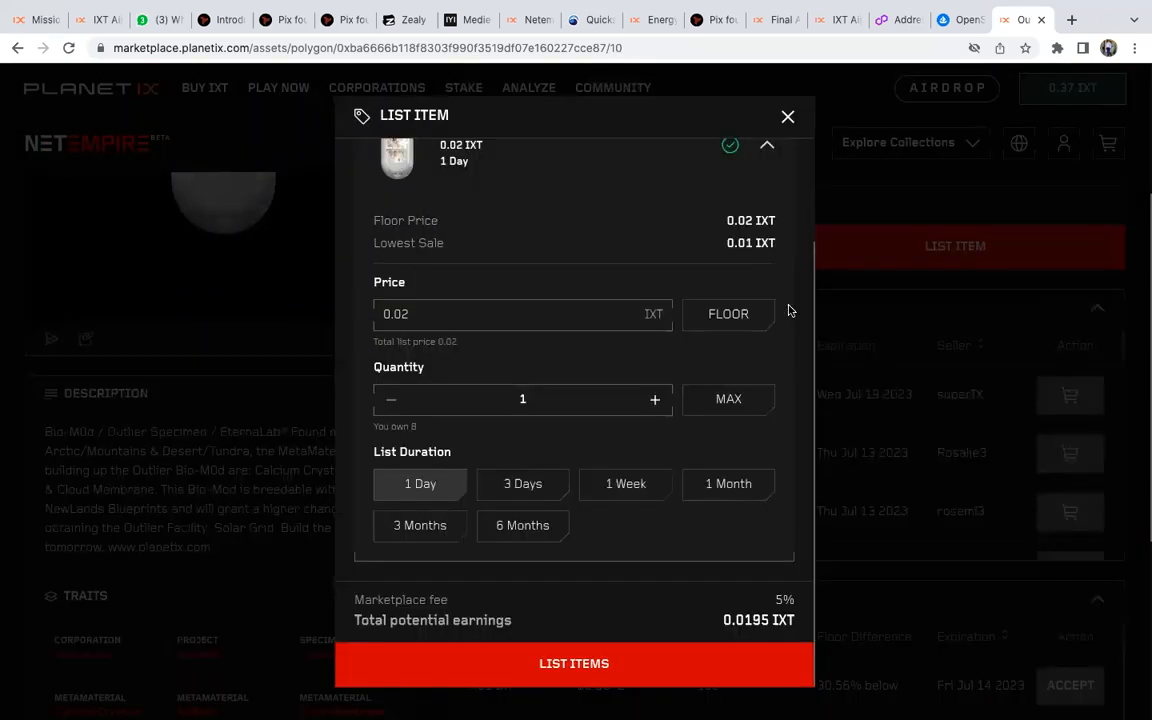
mouse_move(545, 288)
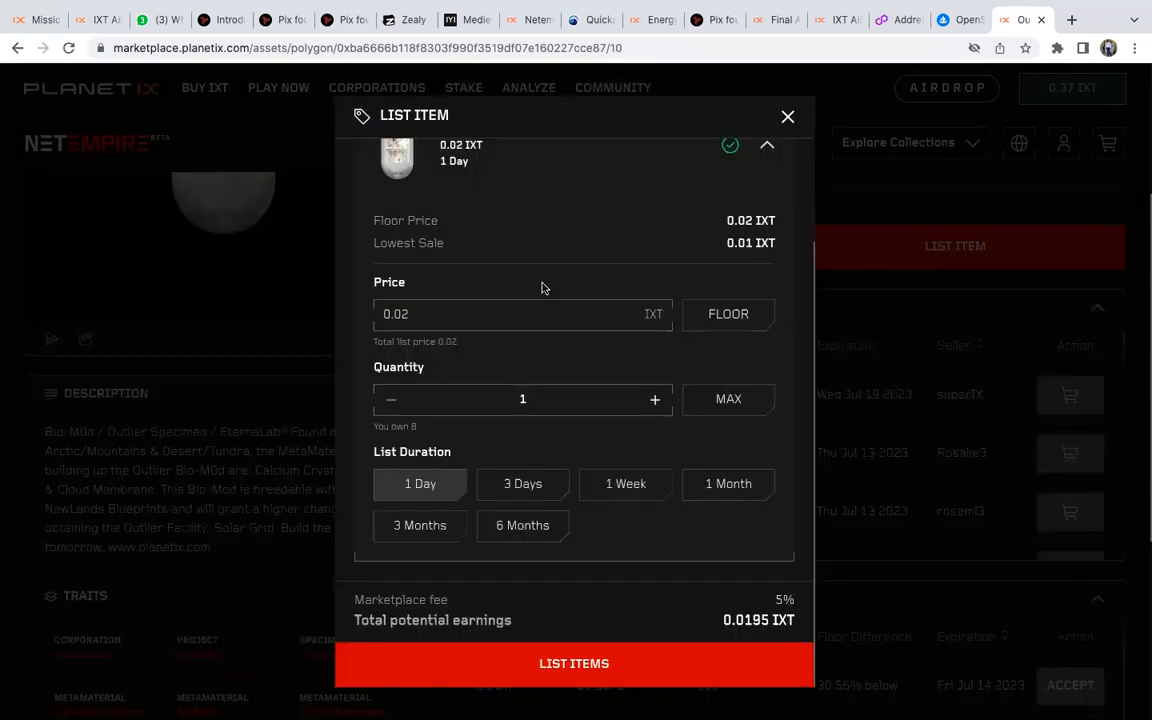
mouse_move(614, 516)
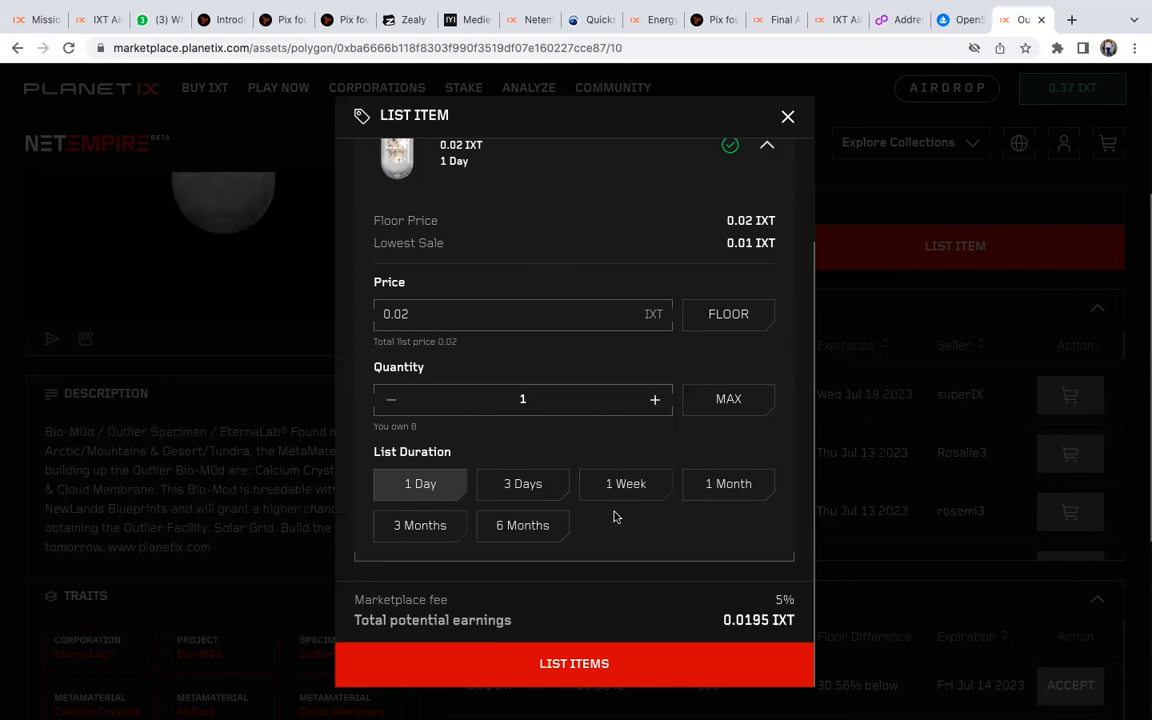
mouse_move(585, 478)
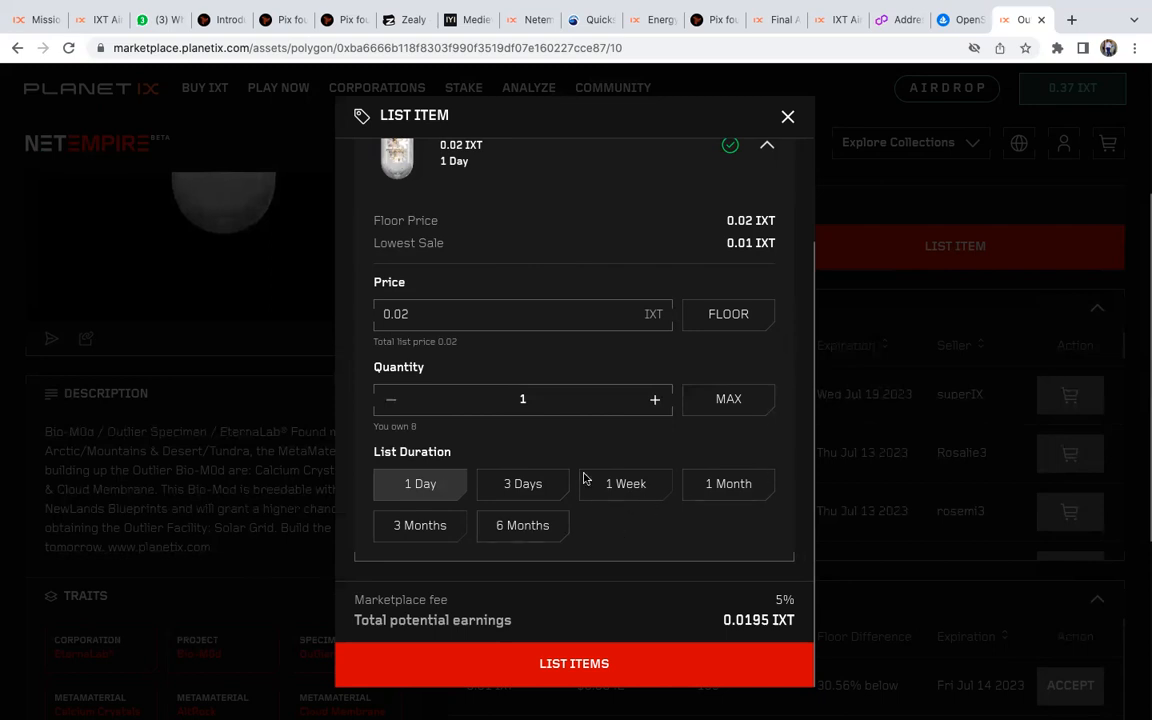
mouse_move(568, 447)
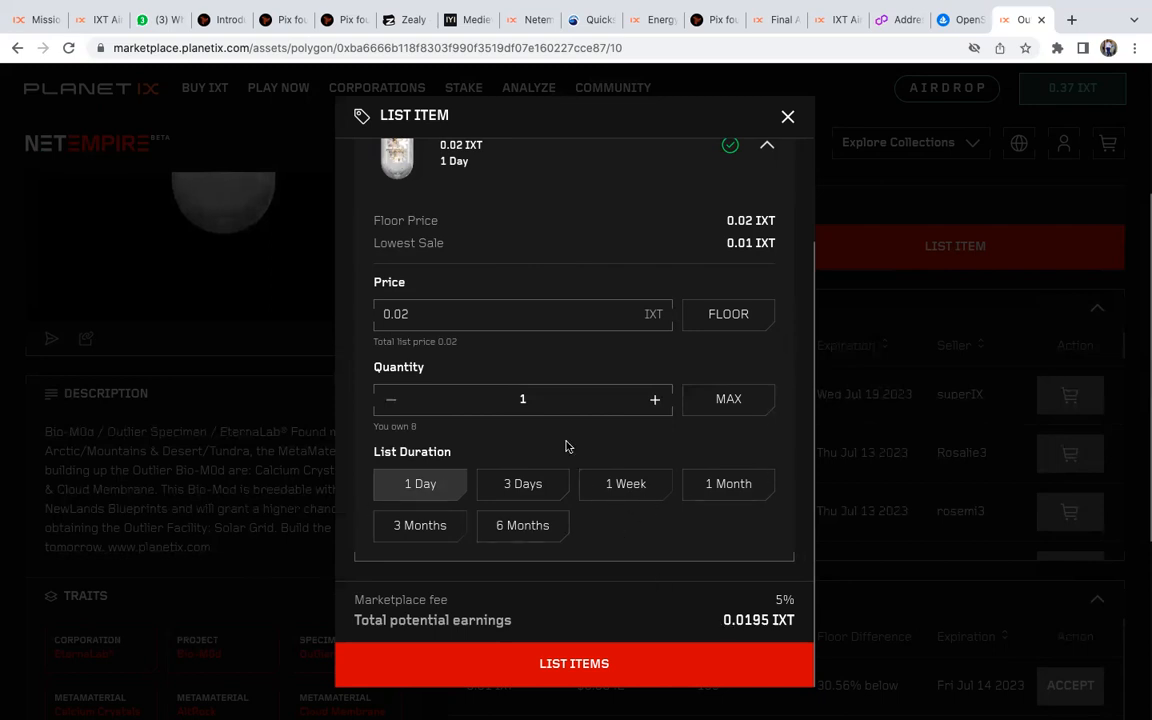
mouse_move(873, 318)
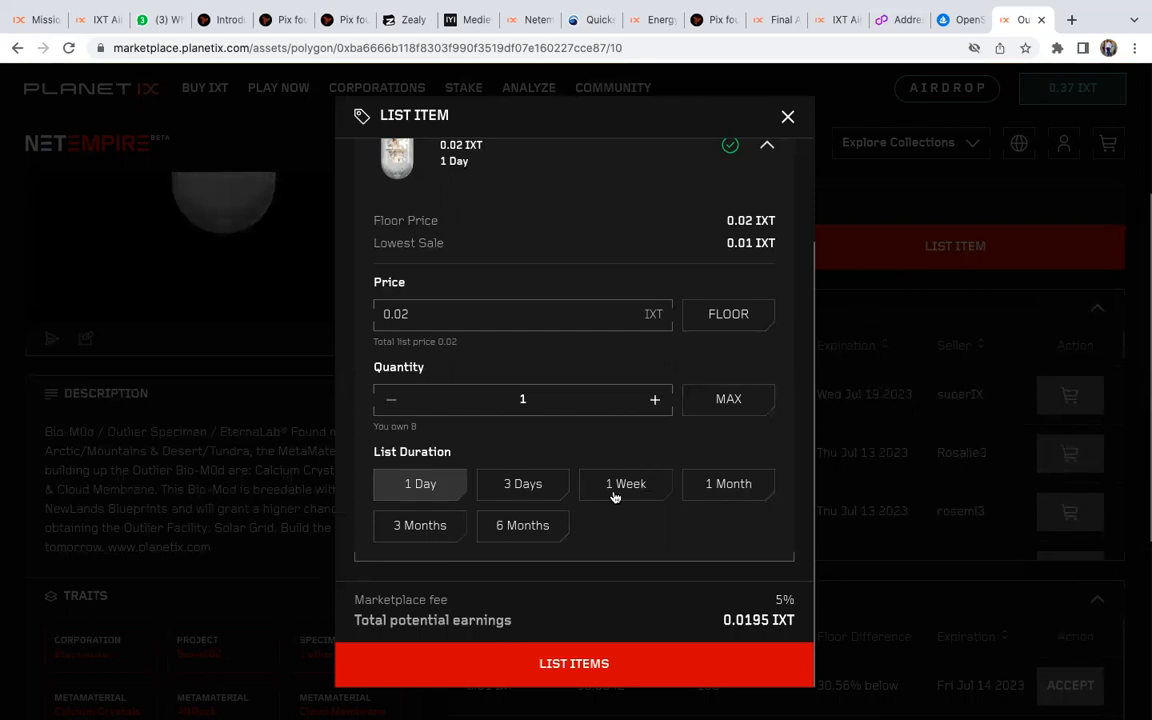
mouse_move(943, 393)
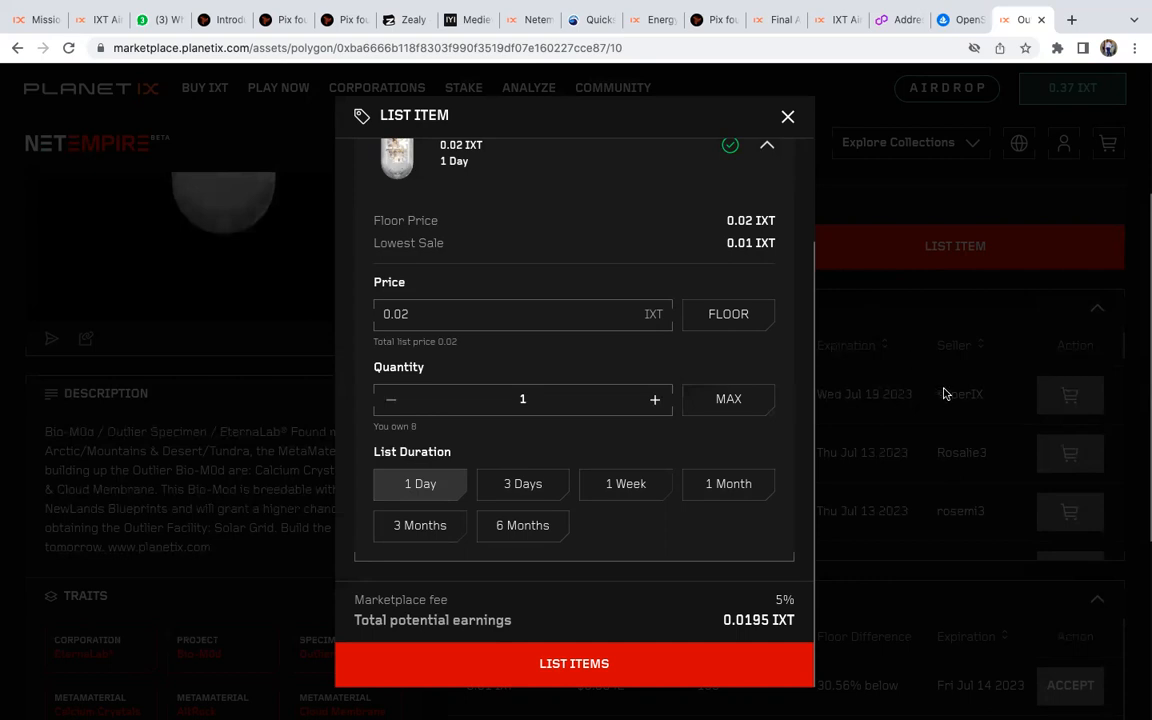
mouse_move(475, 111)
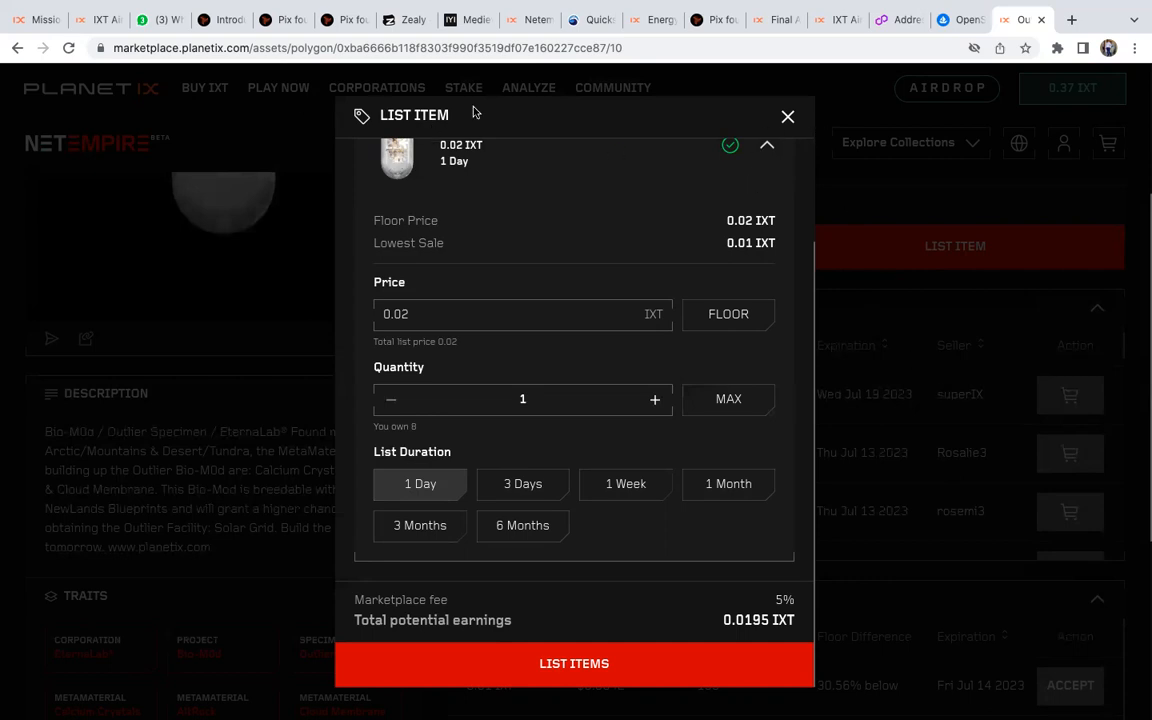
mouse_move(782, 107)
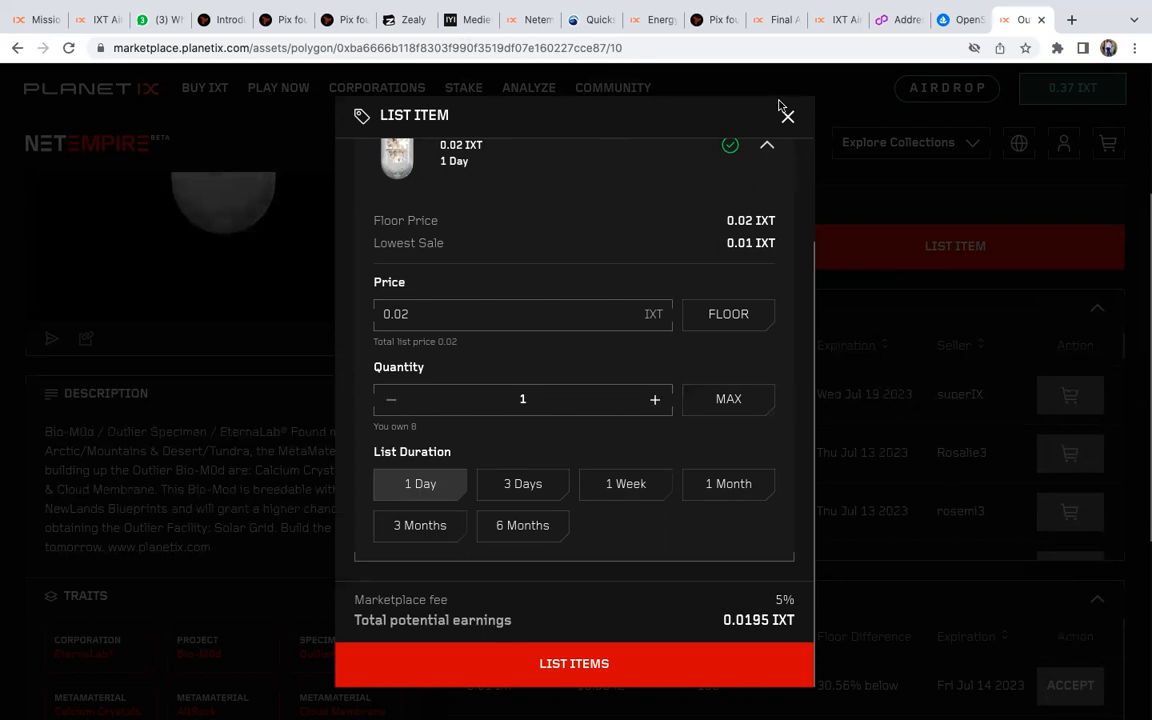
mouse_move(787, 118)
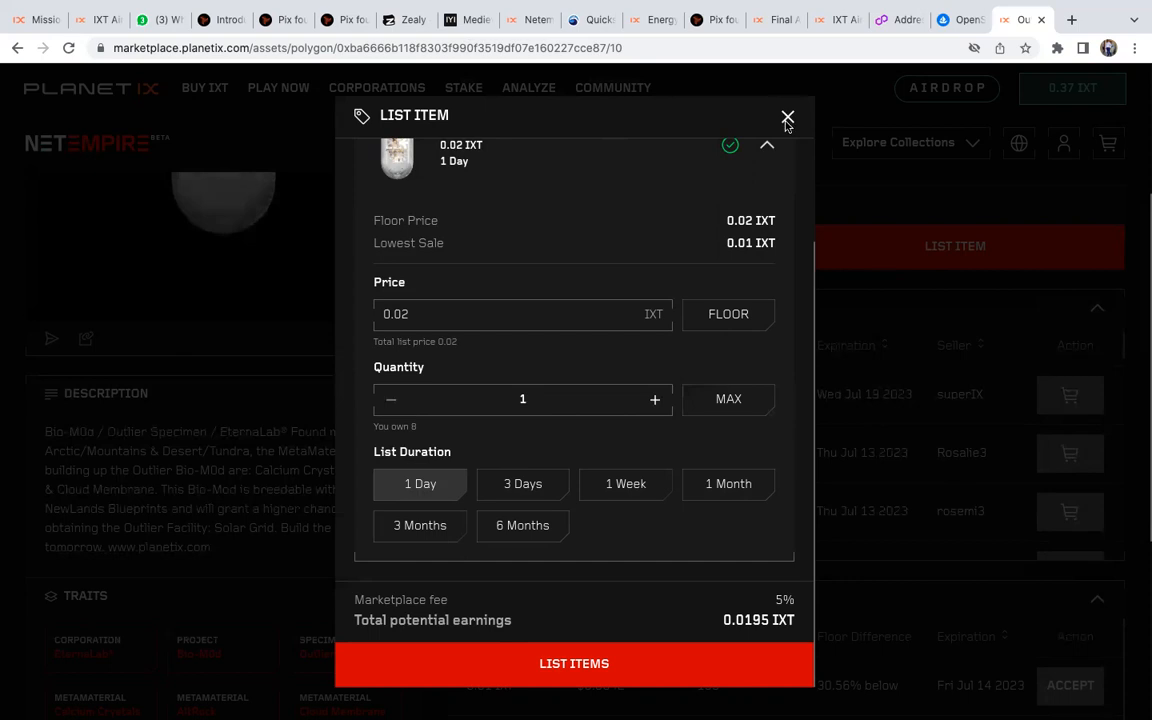
left_click(787, 119)
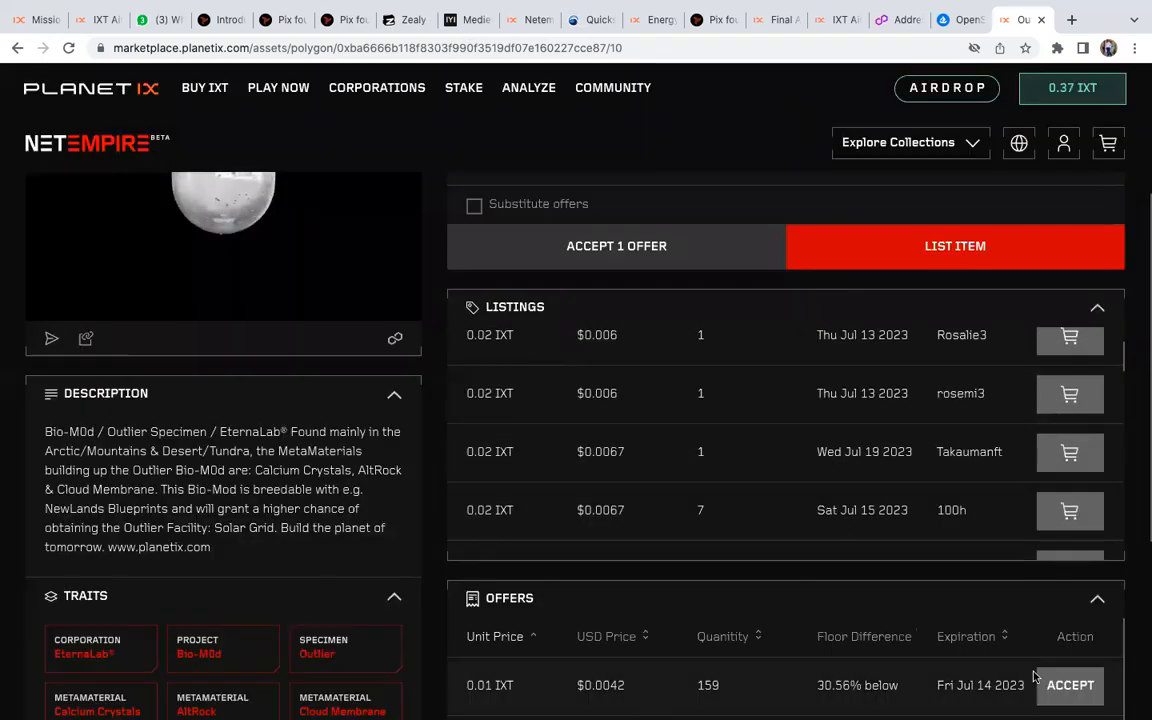
Scroll to the Outlier Bio-MOD offers showing bids of 0.01, 0.01 and 0.0026 IXT.
scroll("down", 3)
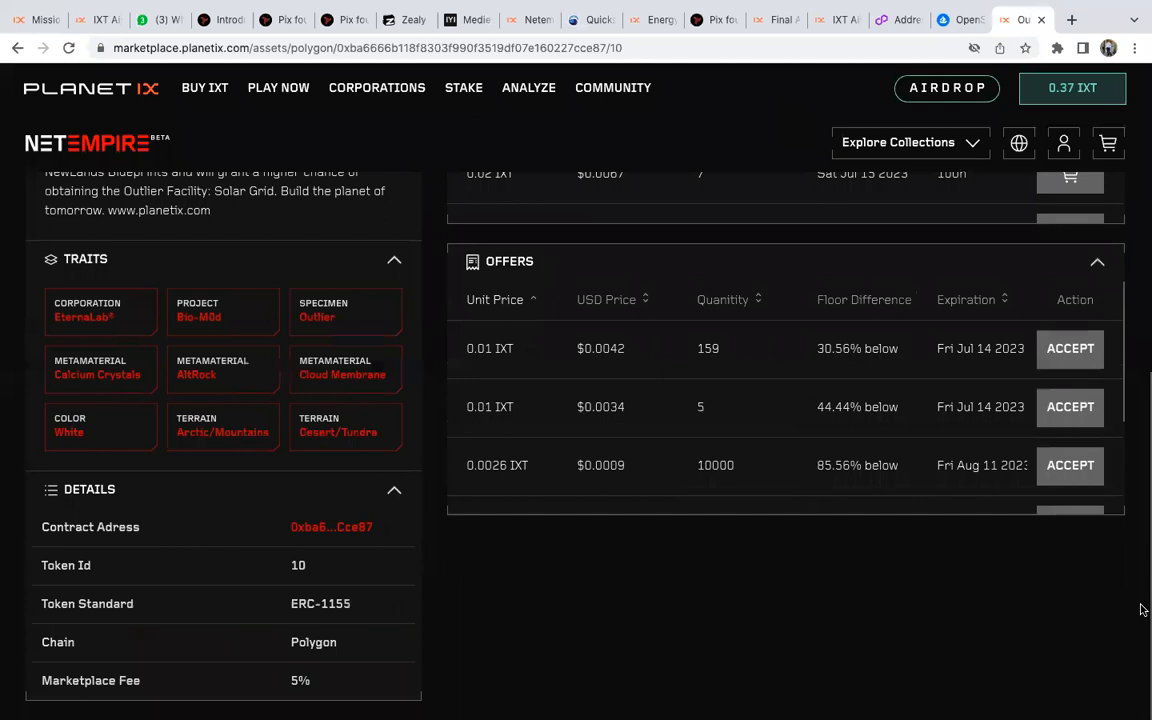
scroll("up", 3)
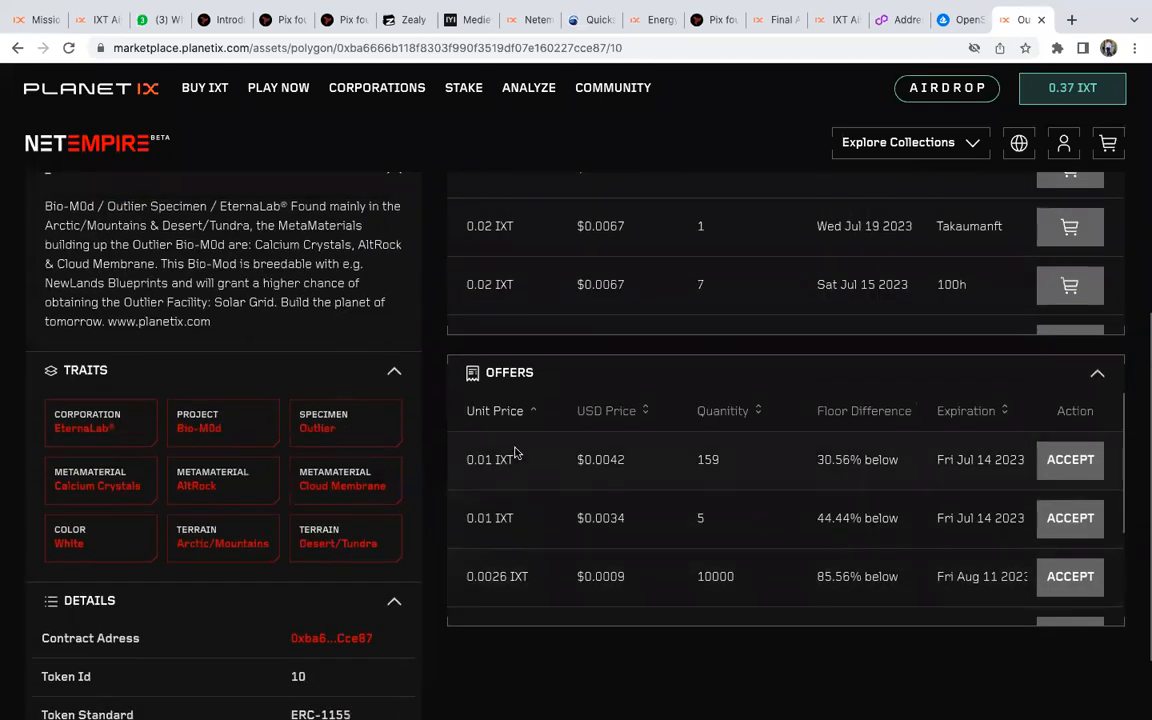
mouse_move(1069, 459)
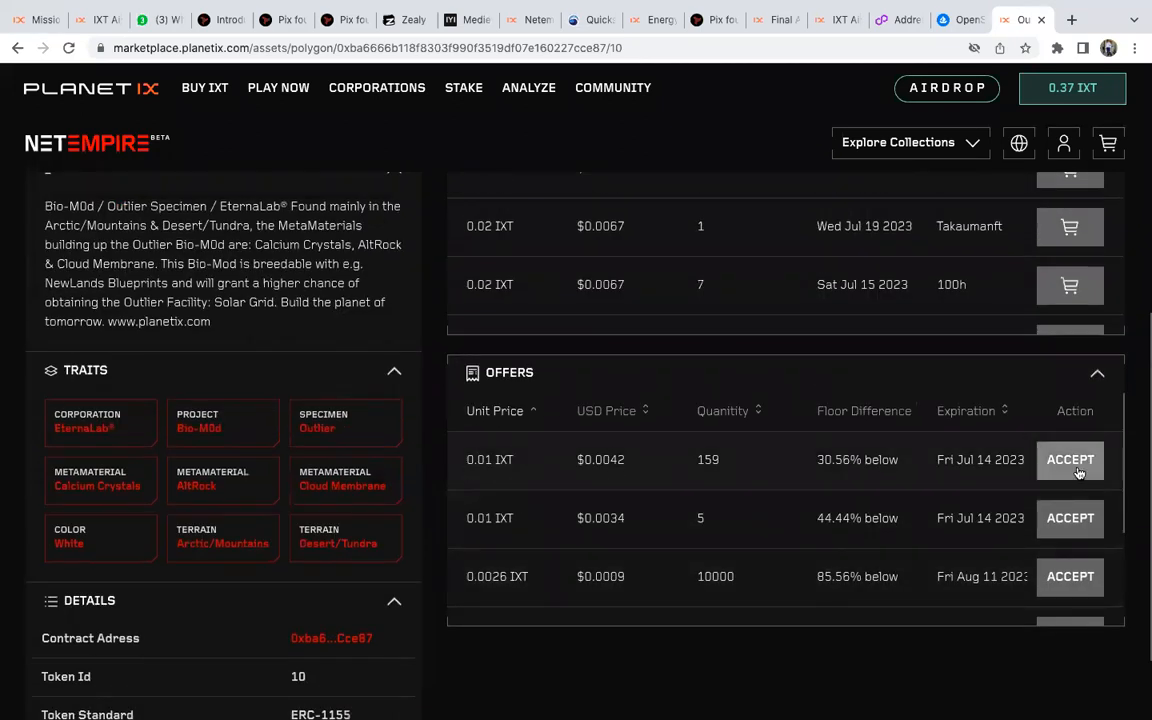
mouse_move(818, 543)
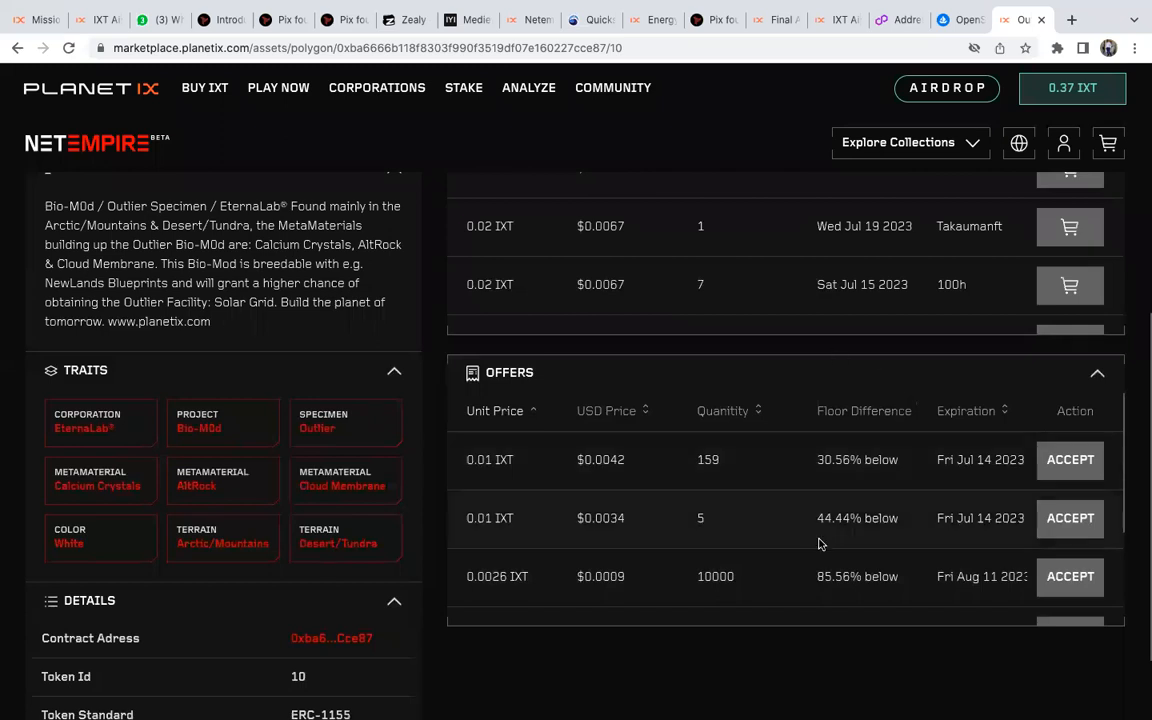
mouse_move(802, 518)
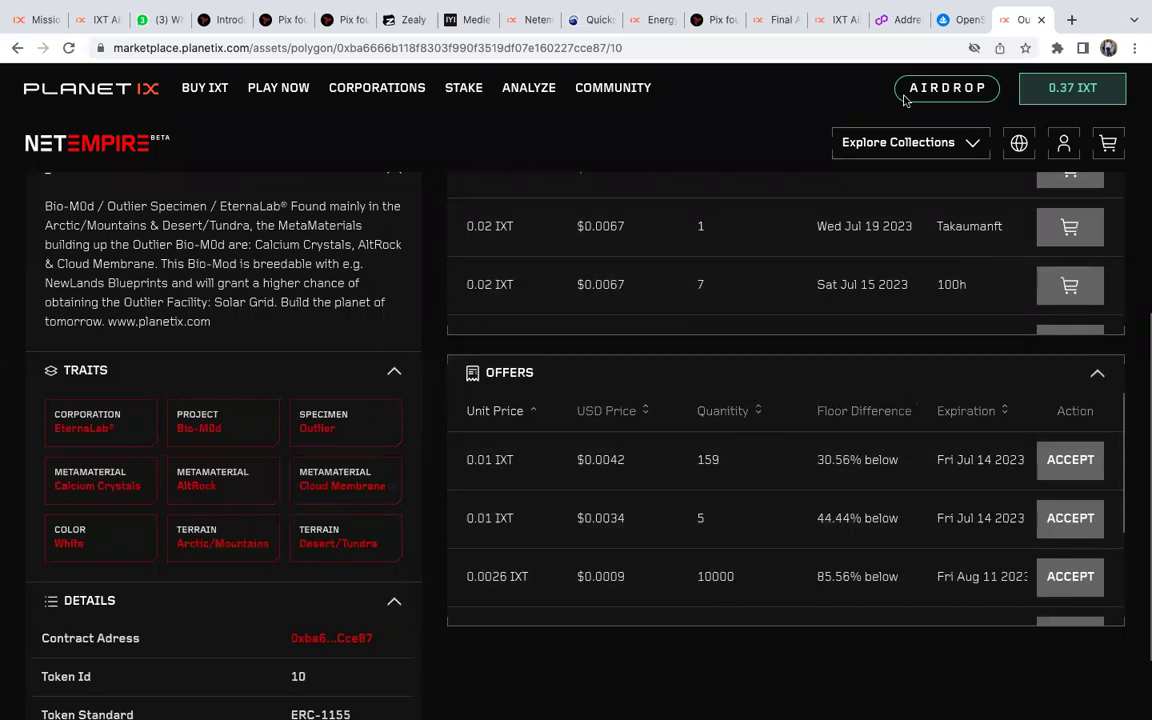
mouse_move(1105, 42)
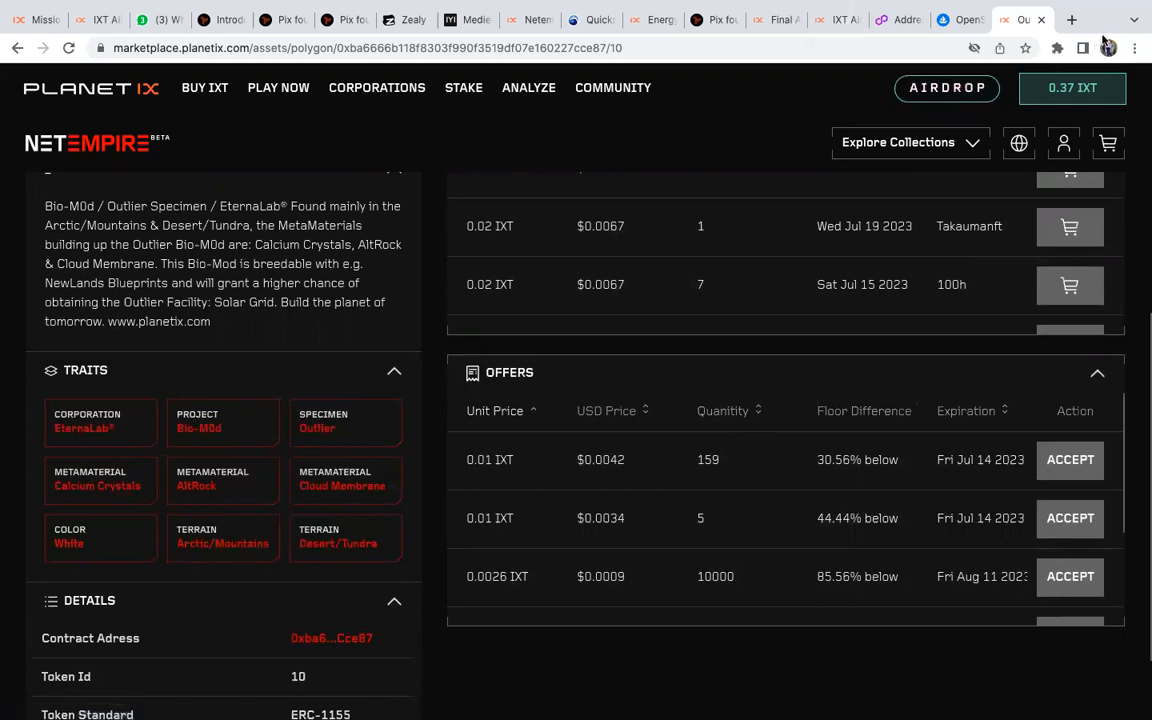
mouse_move(1100, 50)
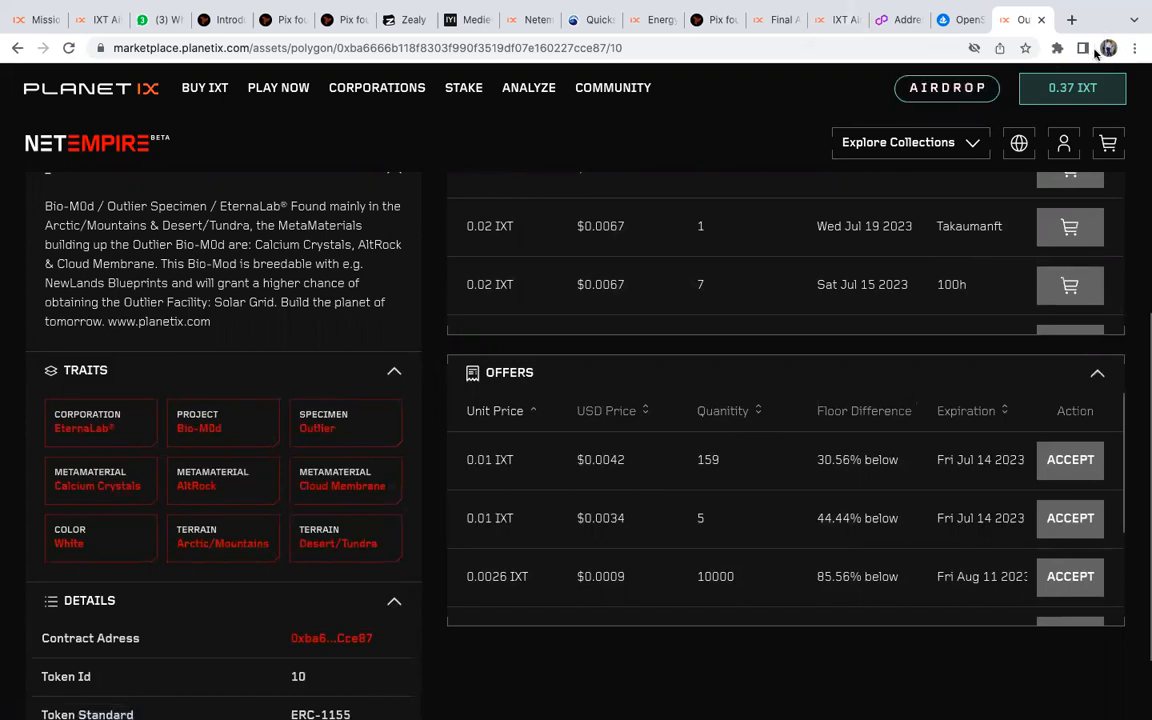